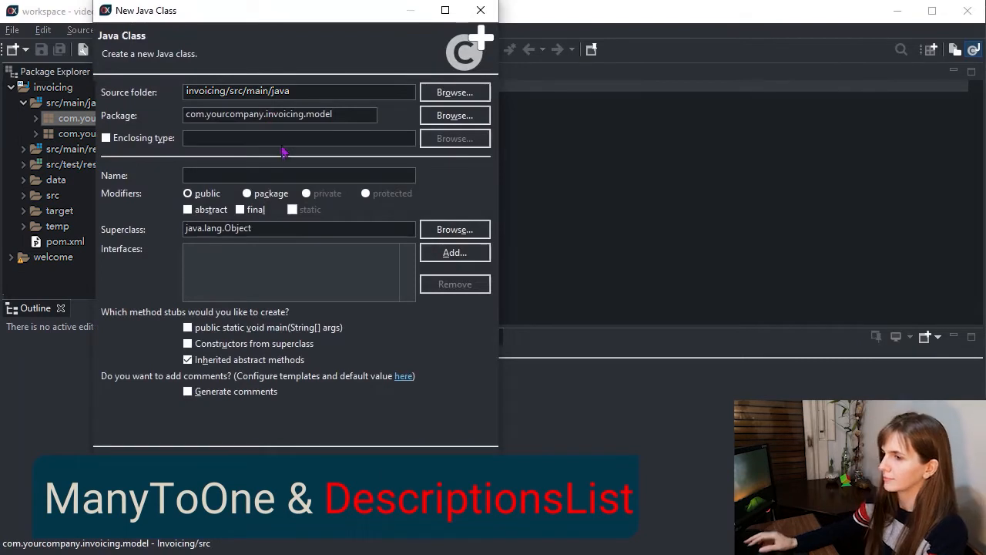
- Name the new class Category and finish the wizard
{"action": "type", "text": "C"}
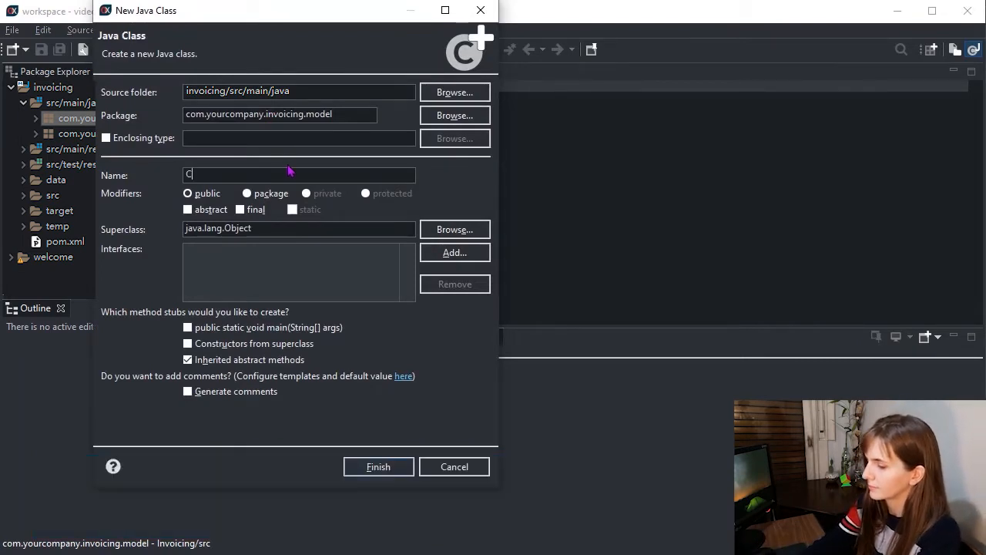
{"action": "type", "text": "ategory"}
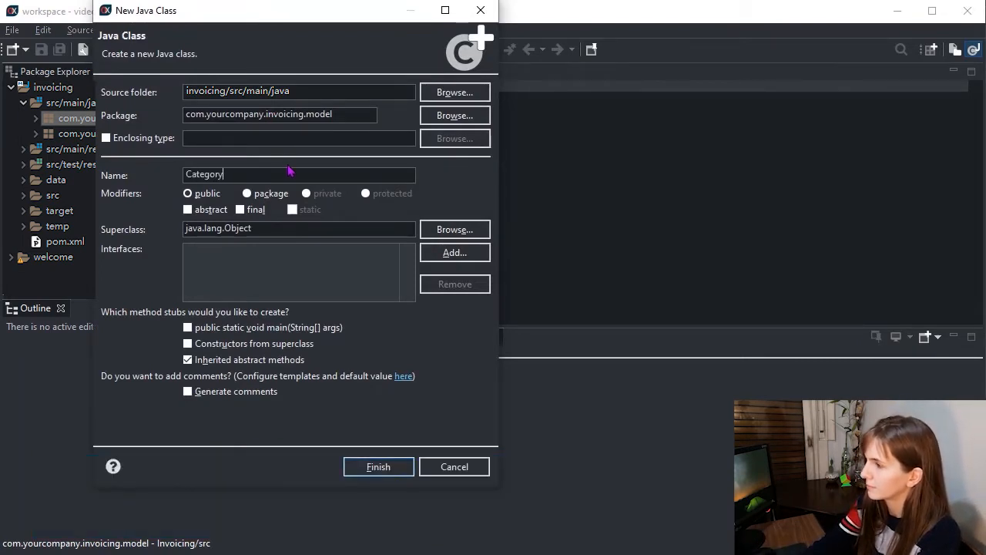
{"action": "left_click", "coordinate": [379, 465]}
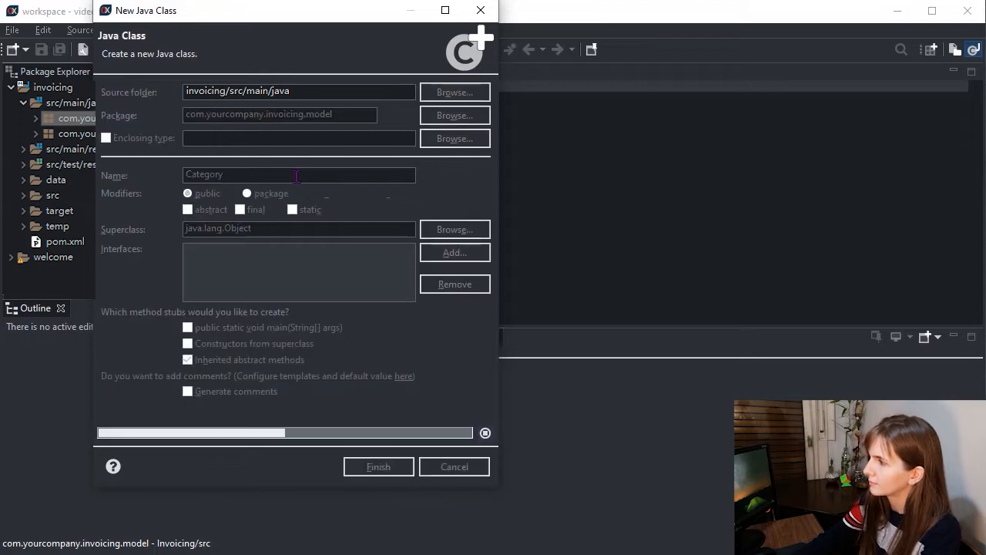
{"action": "left_click", "coordinate": [378, 465]}
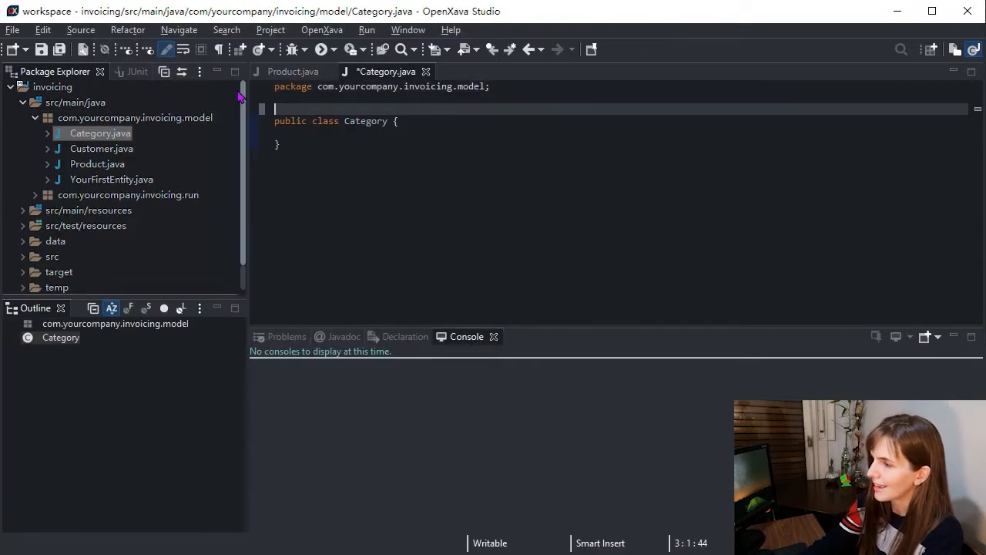
{"action": "type", "text": "@"}
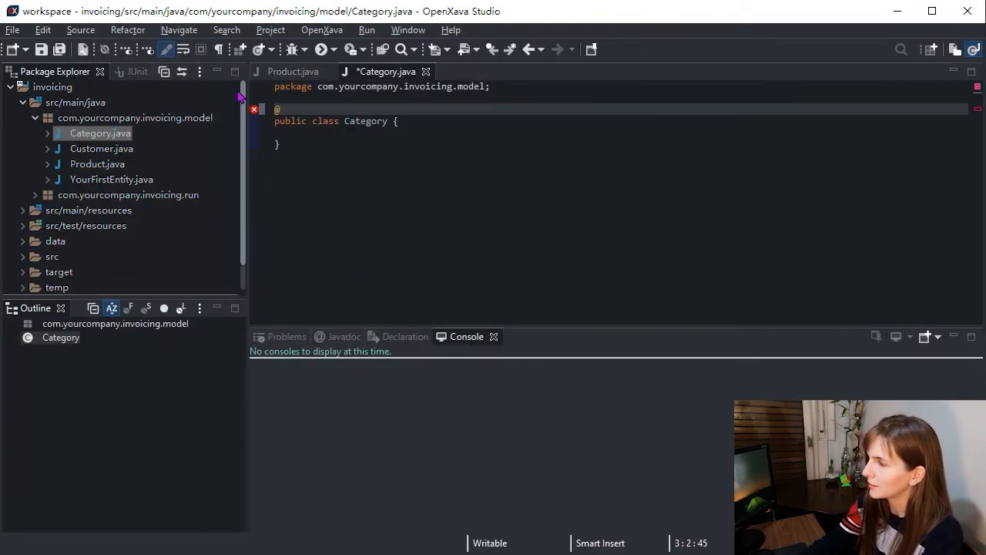
{"action": "type", "text": "@Entity @"}
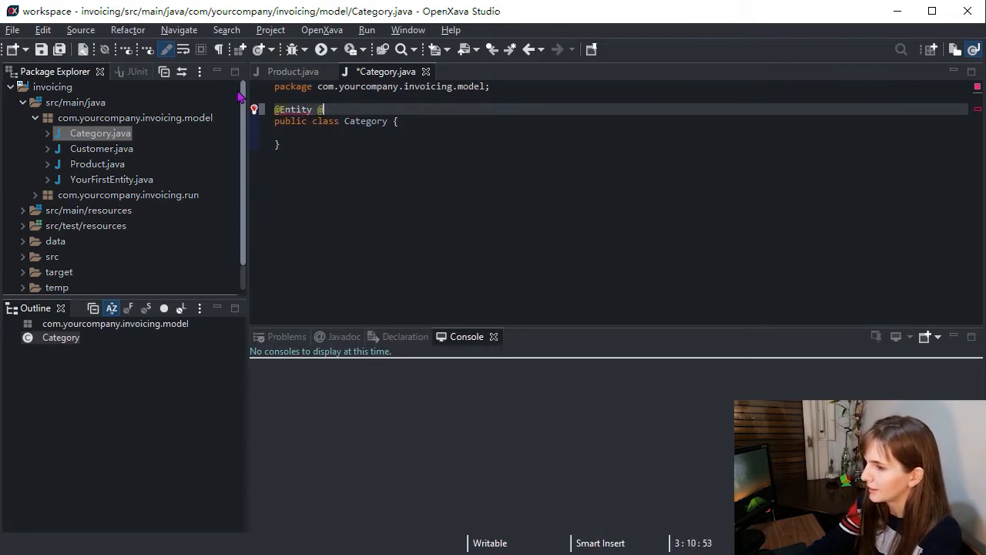
{"action": "type", "text": "gett"}
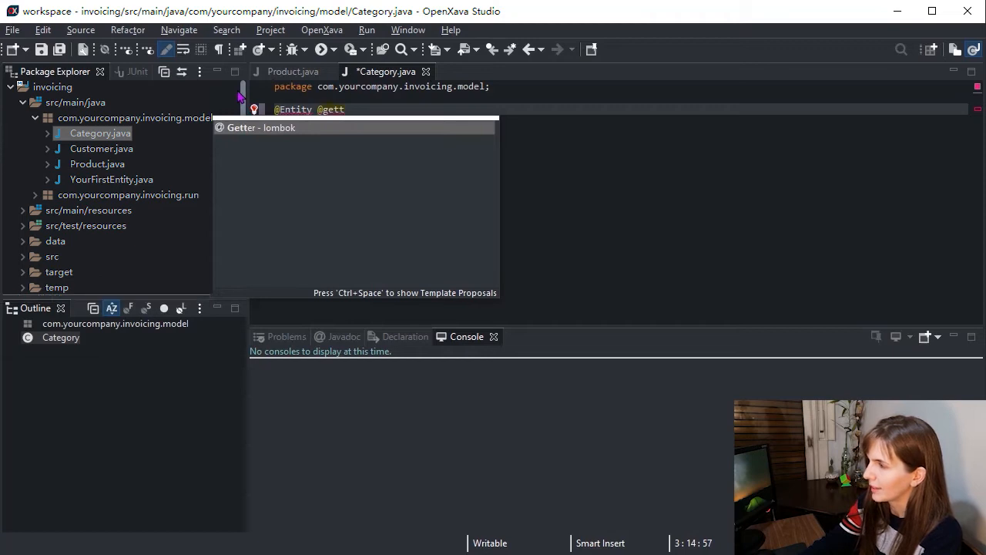
{"action": "key", "text": "Enter"}
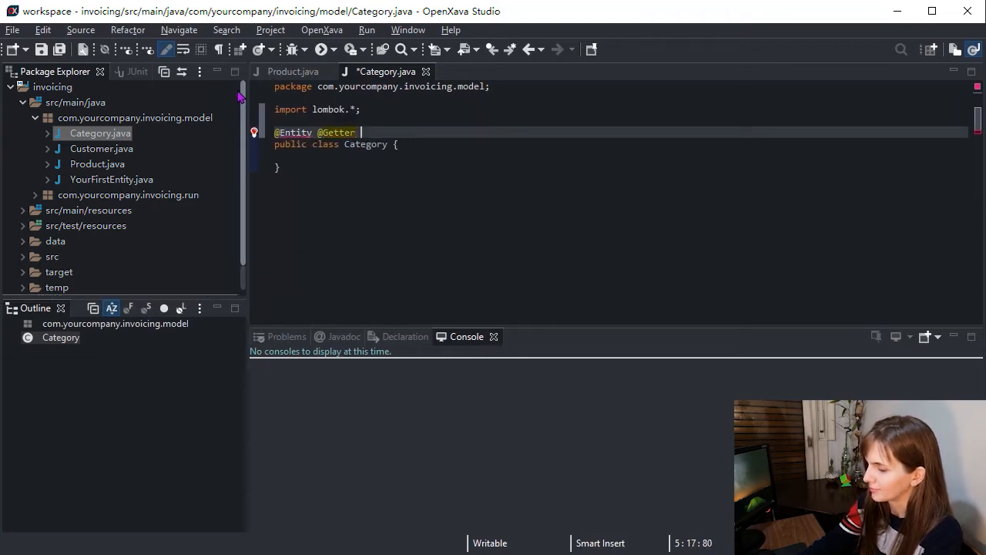
{"action": "type", "text": "@Setter"}
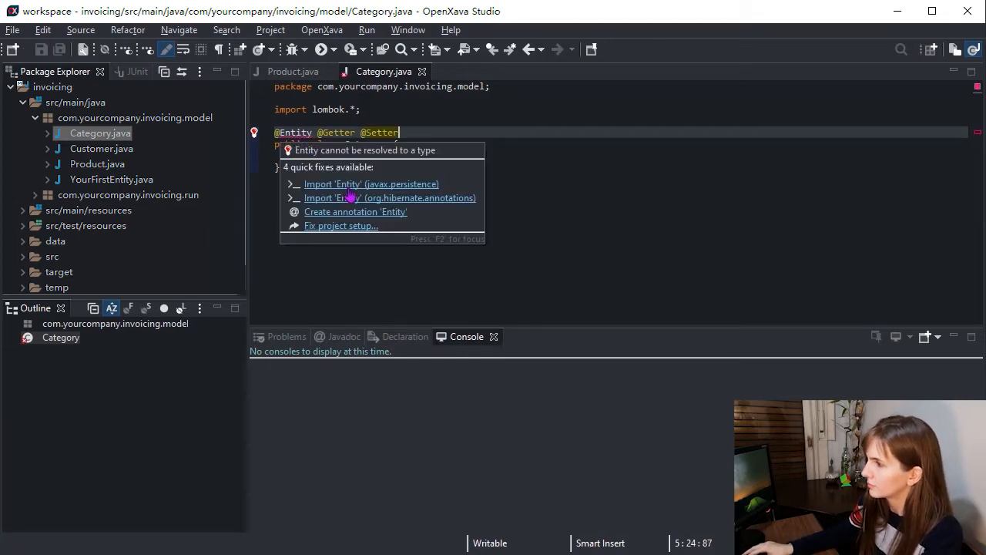
{"action": "left_click", "coordinate": [371, 183]}
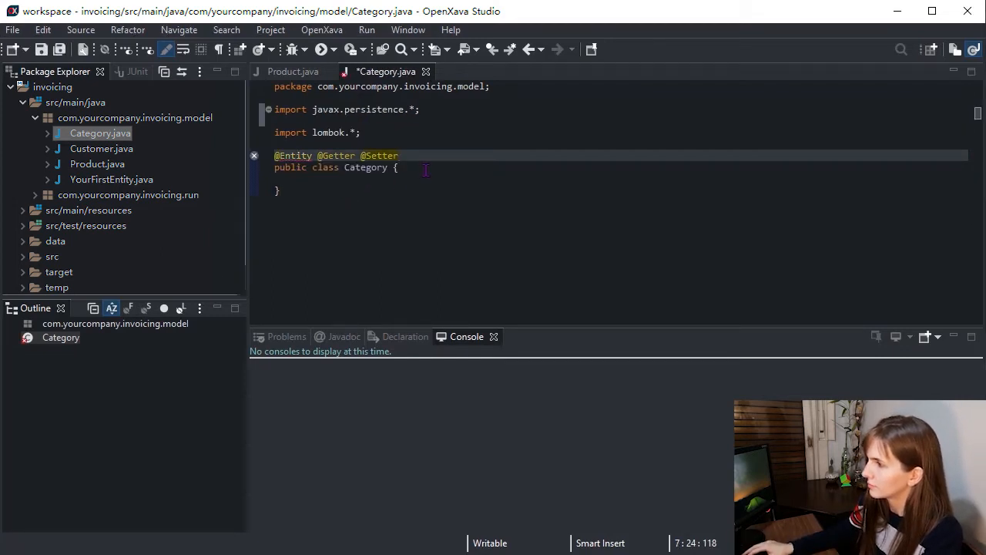
- Declare 'String oid;' and 'String description;' fields in the Category body
{"action": "type", "text": "Str"}
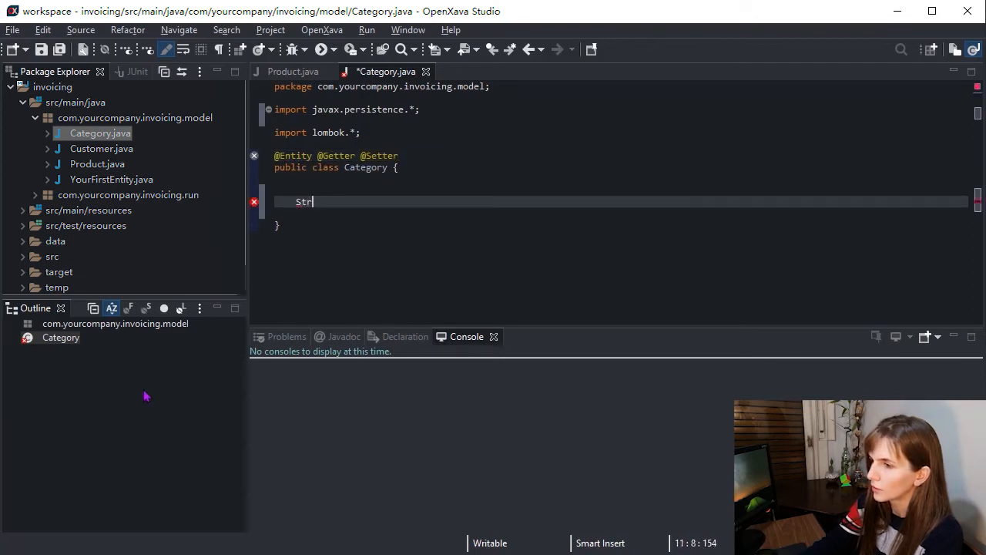
{"action": "type", "text": "ing"}
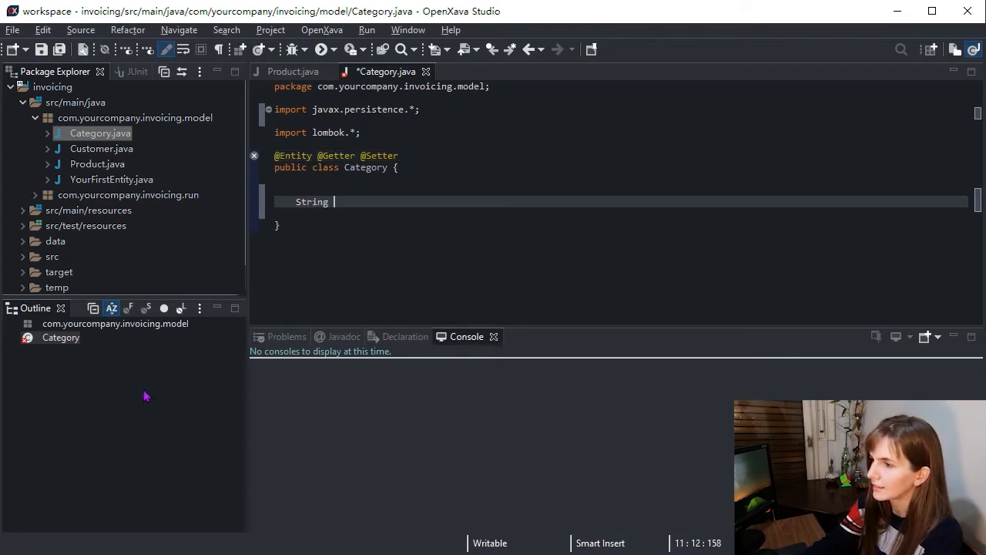
{"action": "type", "text": "oid;"}
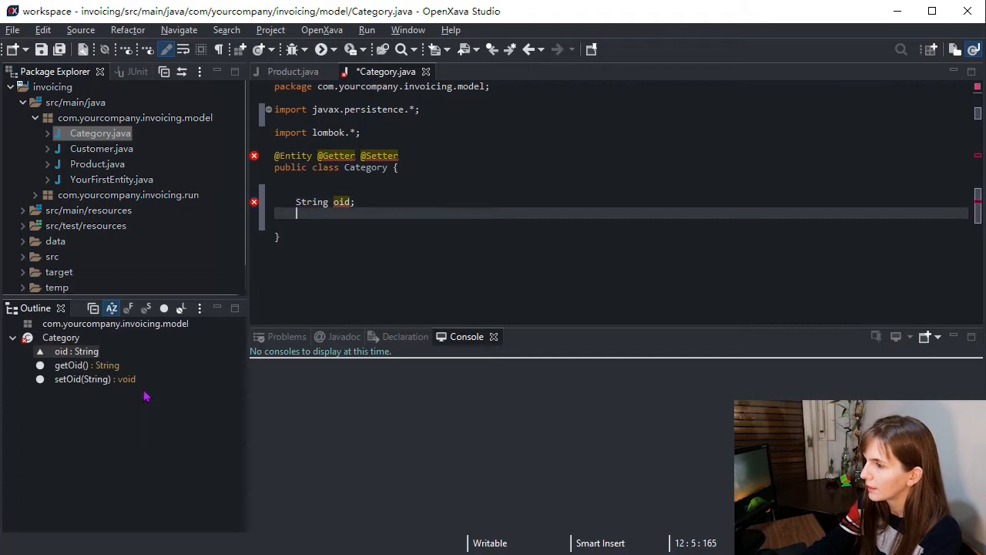
{"action": "type", "text": "s"}
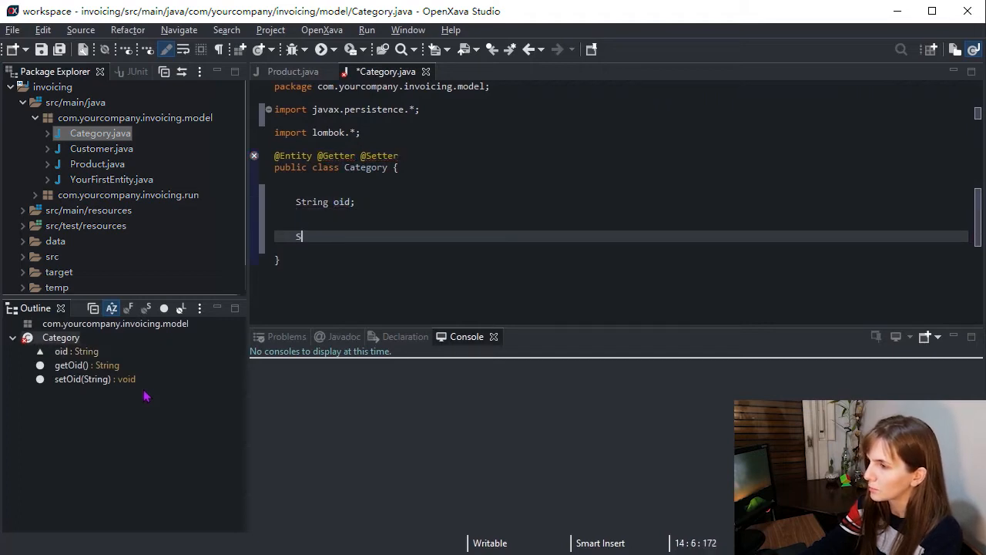
{"action": "type", "text": "tring"}
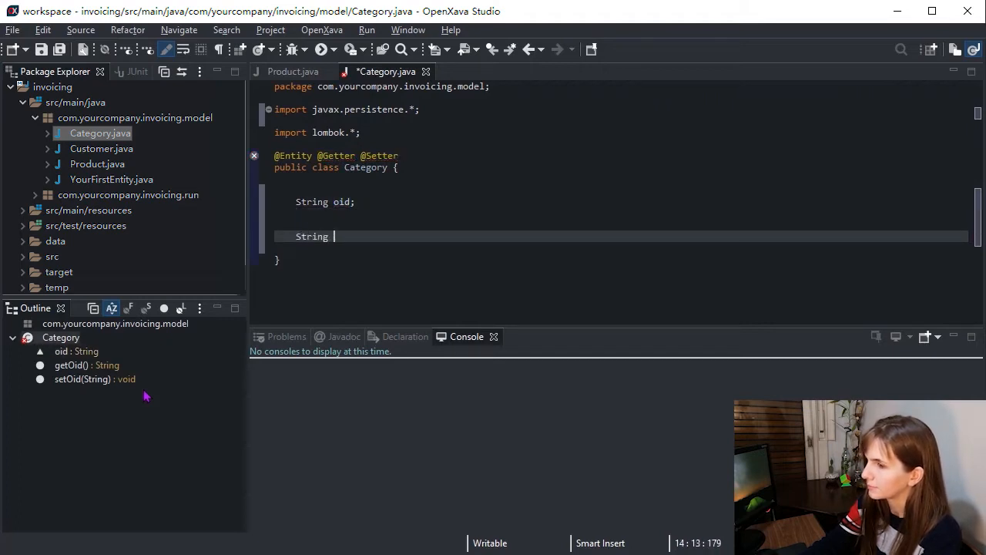
{"action": "type", "text": "descri"}
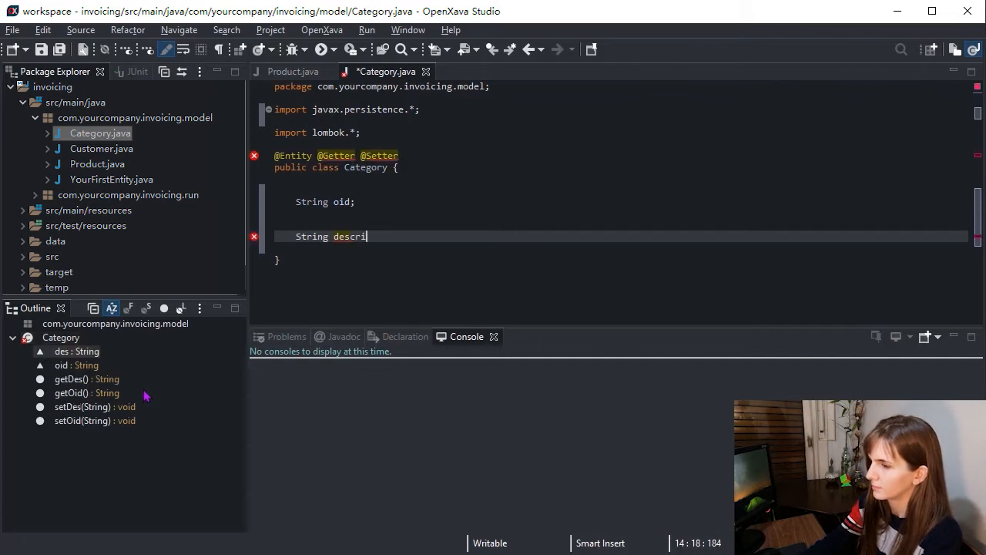
{"action": "type", "text": "ption;"}
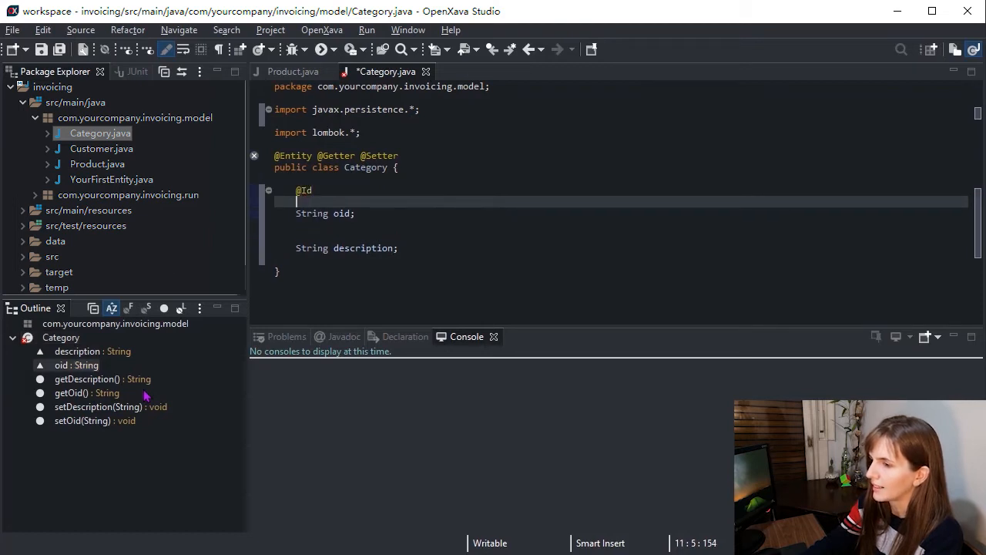
{"action": "type", "text": "@"}
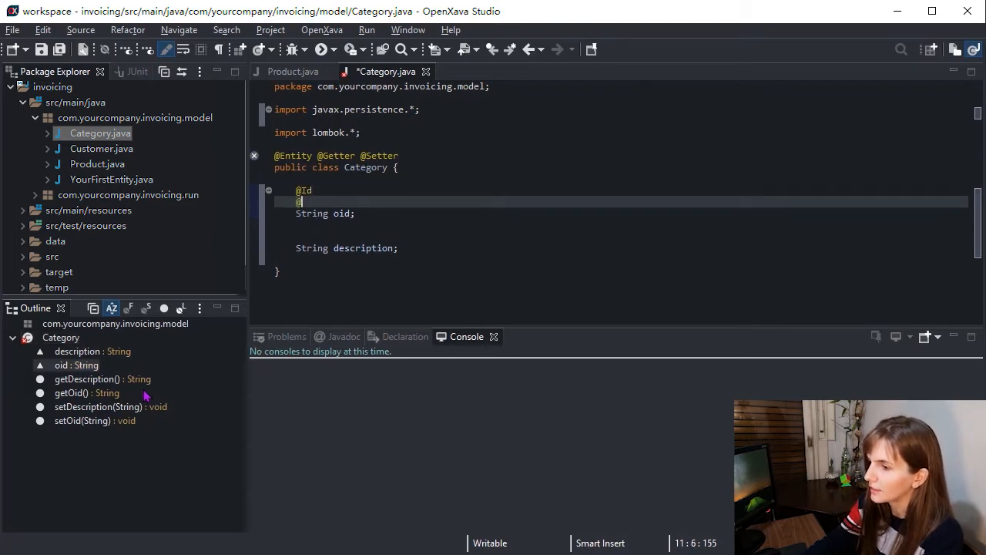
{"action": "type", "text": "@Hid"}
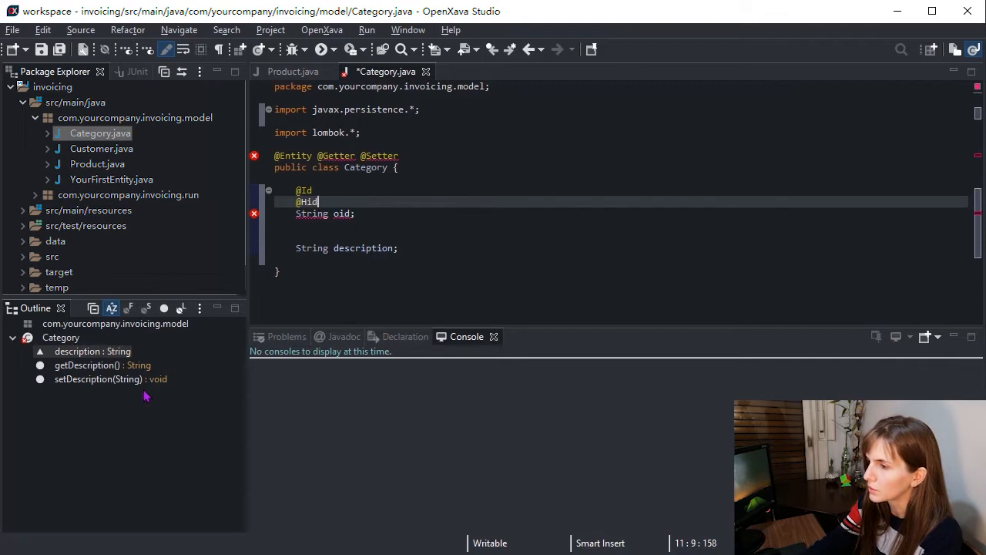
{"action": "type", "text": "den"}
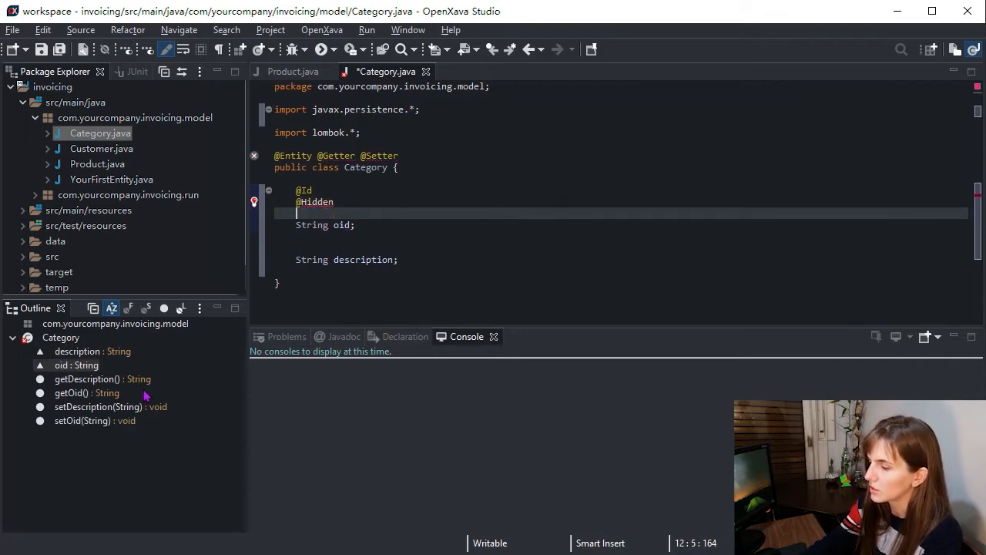
{"action": "type", "text": "@"}
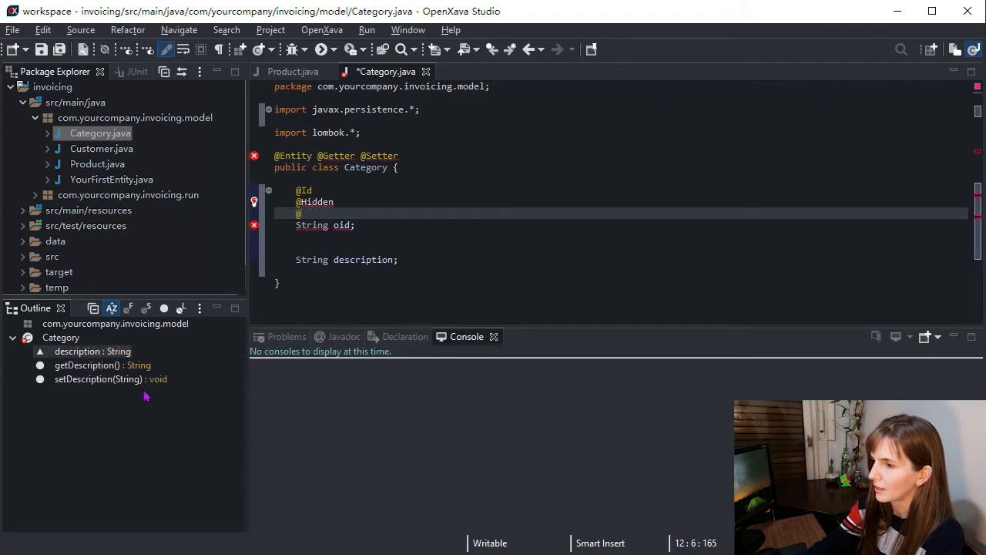
{"action": "type", "text": "GeneratedValue("}
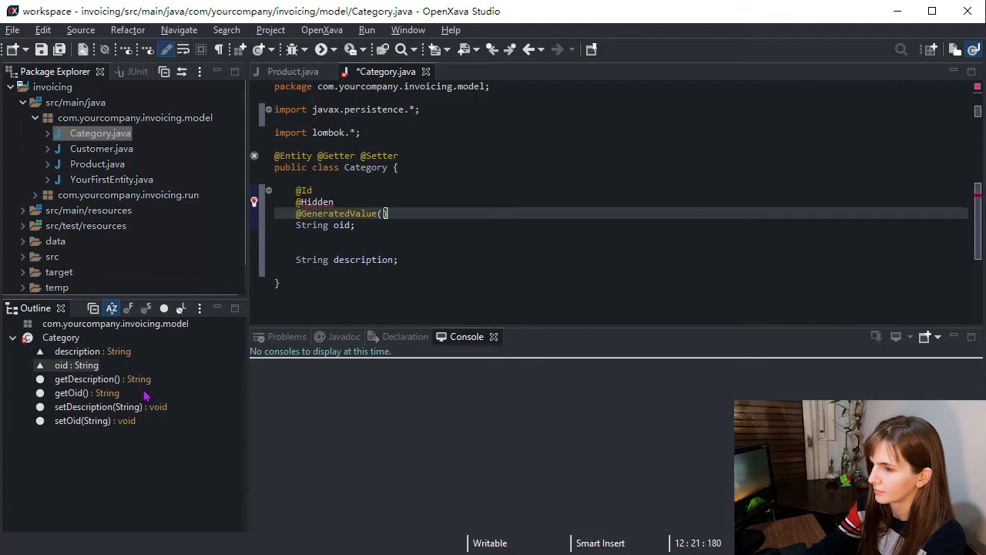
{"action": "type", "text": "generator"}
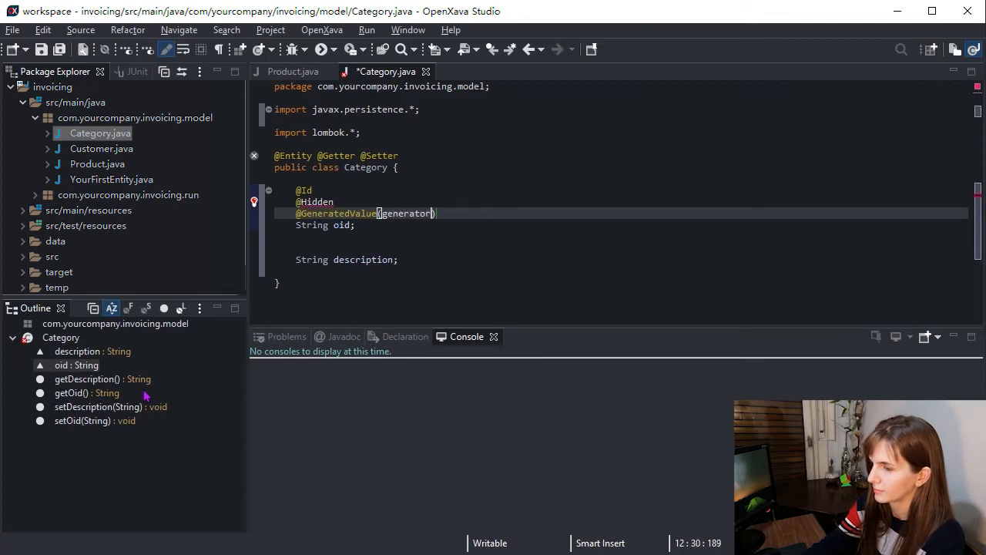
{"action": "type", "text": "="}
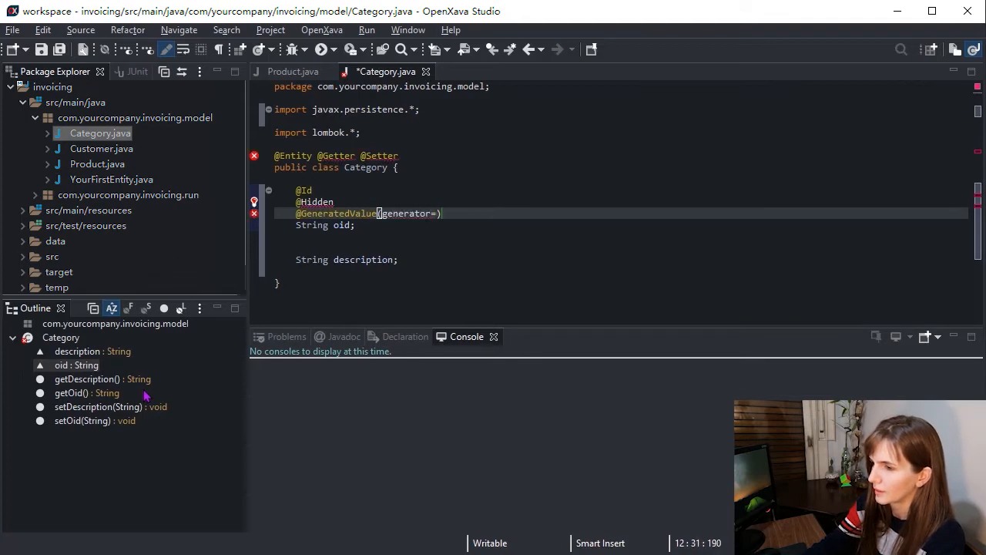
{"action": "type", "text": "\"s"}
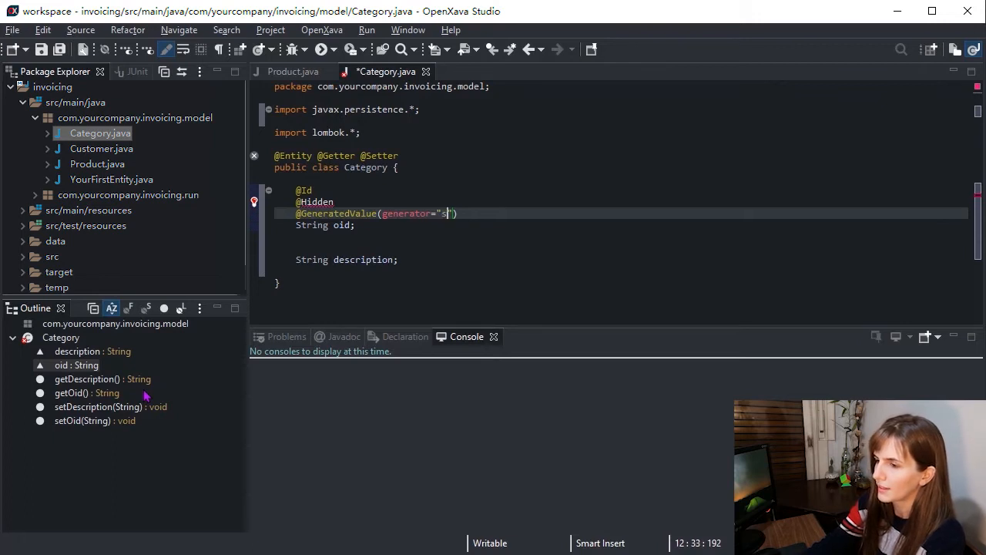
{"action": "type", "text": "ystem"}
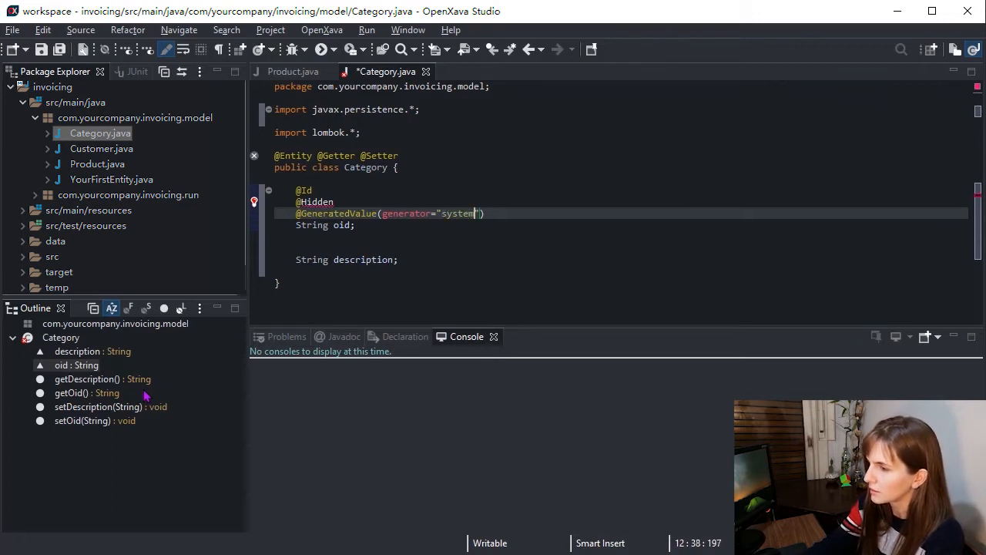
{"action": "type", "text": "-uuid"}
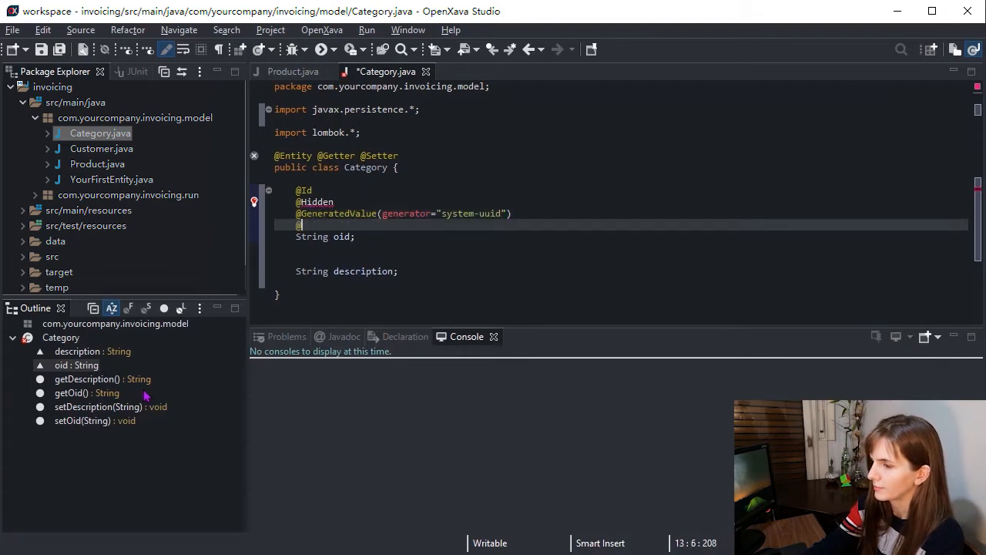
{"action": "type", "text": "@Gener"}
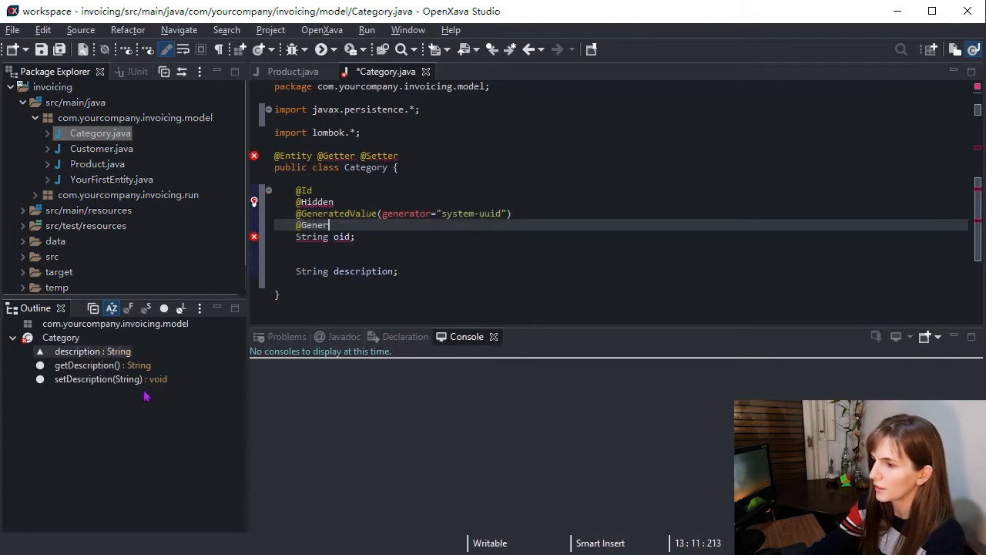
{"action": "type", "text": "ic"}
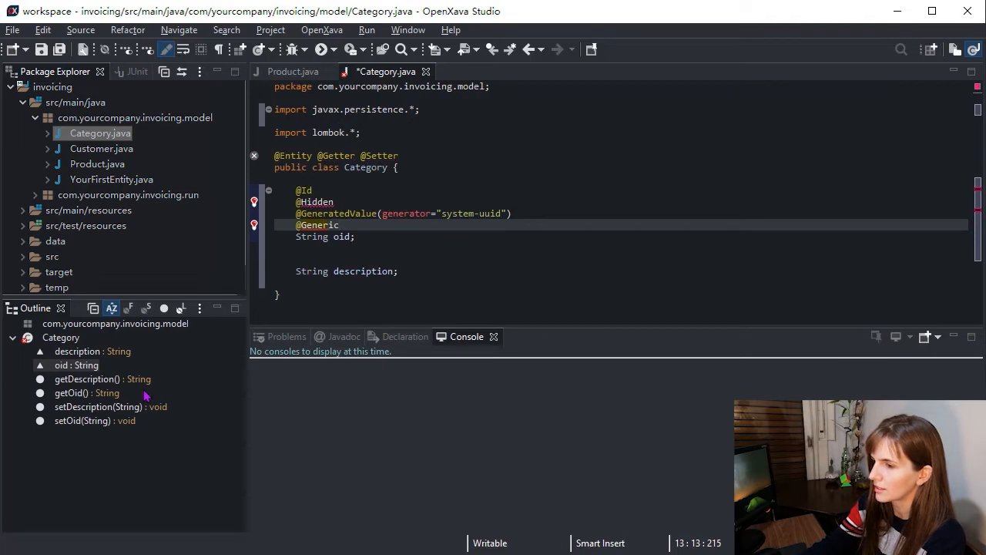
{"action": "type", "text": "Generator(name"}
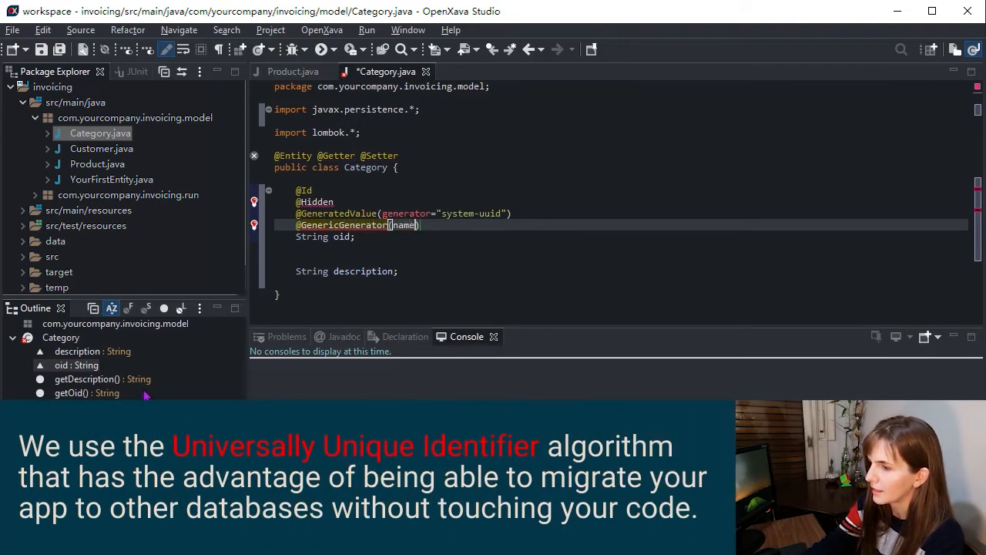
{"action": "type", "text": "=\"\""}
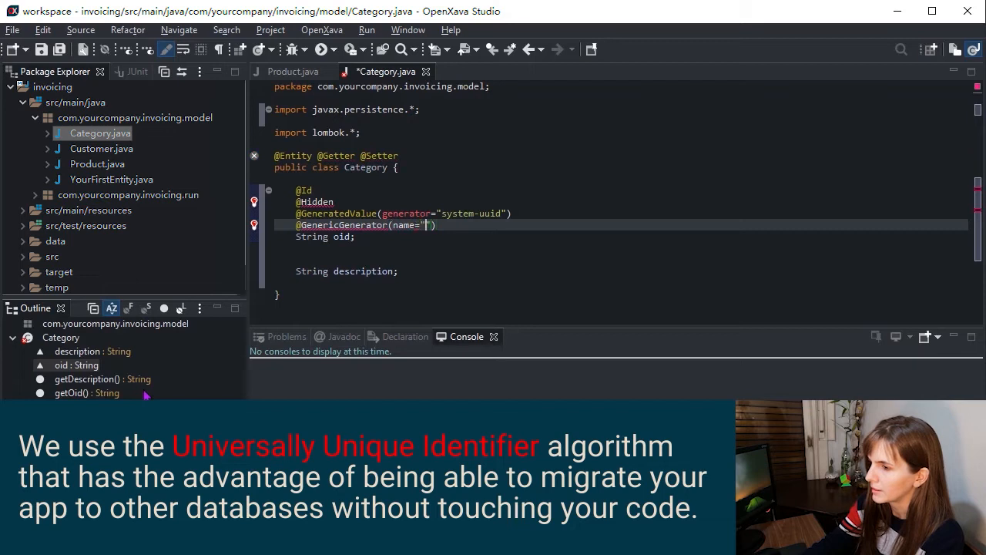
{"action": "type", "text": "system"}
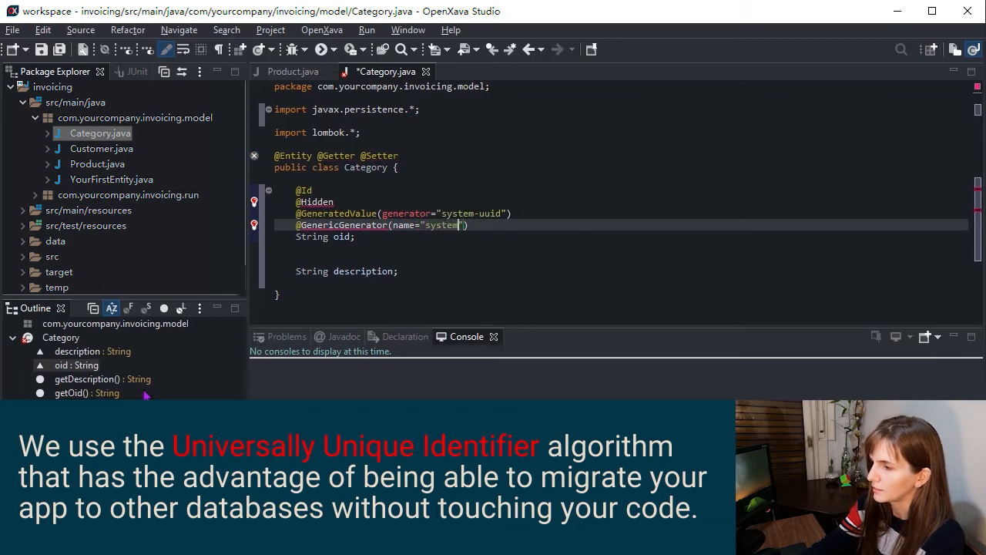
{"action": "type", "text": "-uuid\", strategy = \"uuid"}
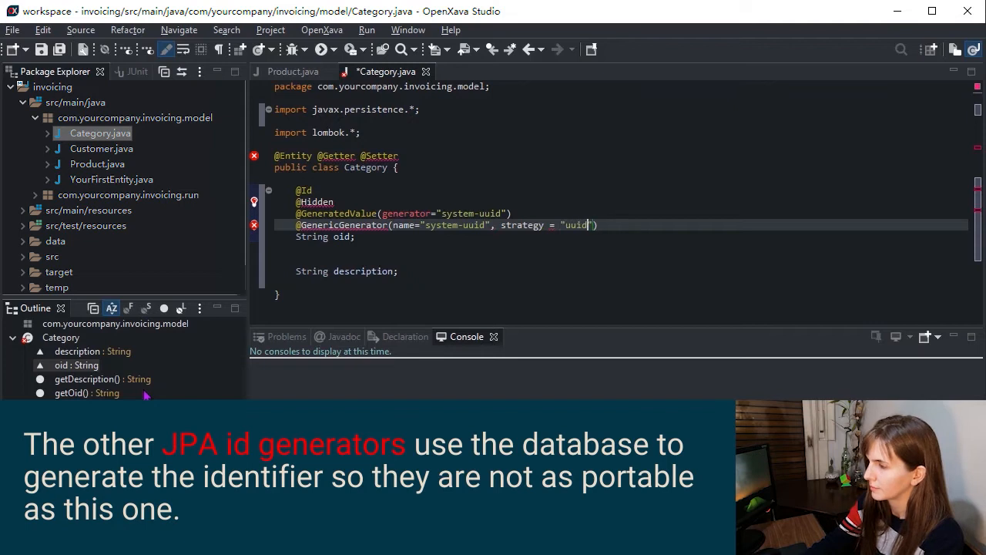
{"action": "type", "text": "@C"}
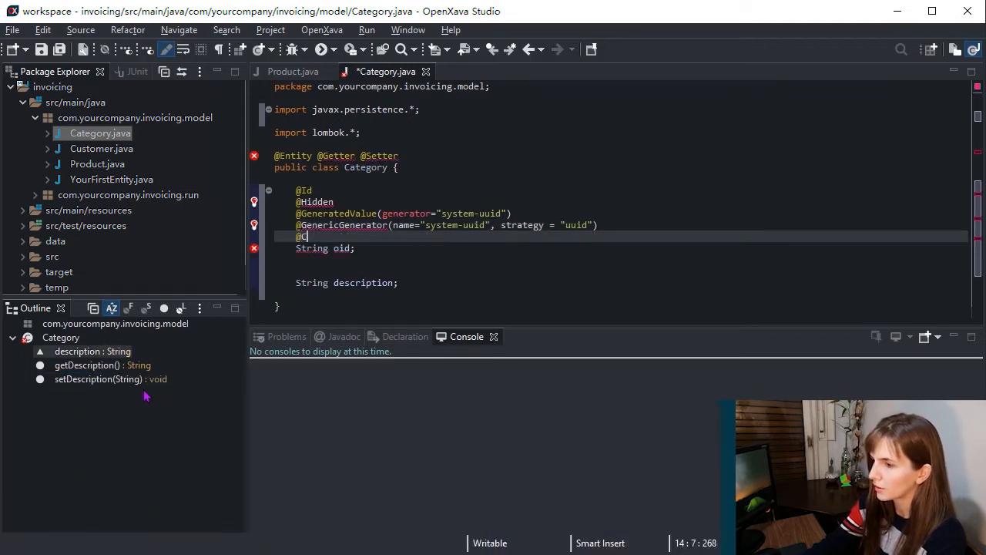
{"action": "type", "text": "olumn"}
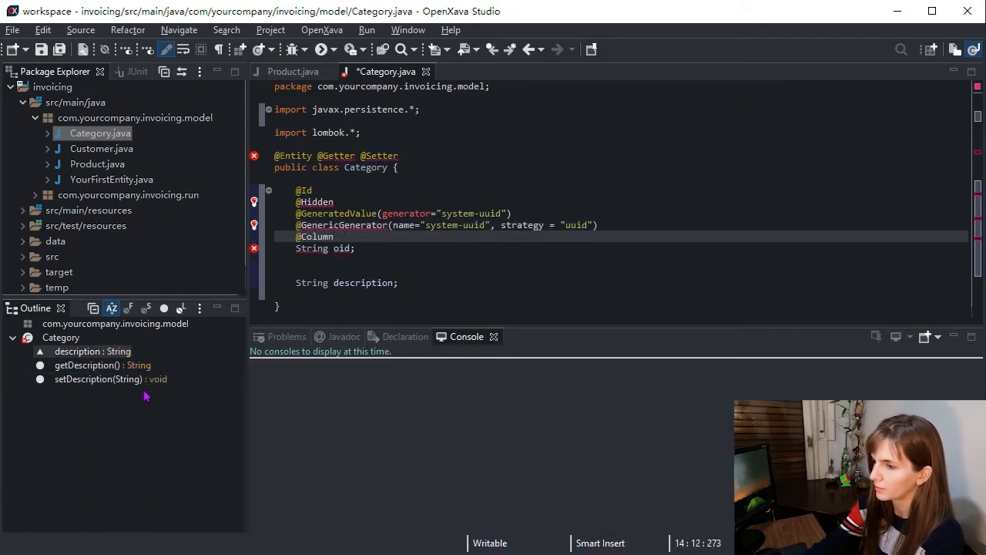
{"action": "type", "text": "()"}
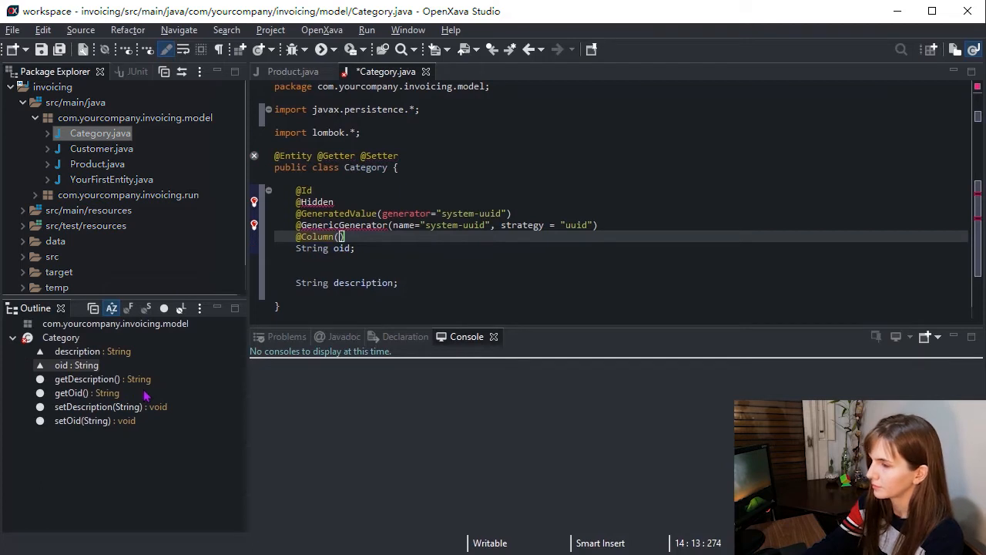
{"action": "type", "text": "length ="}
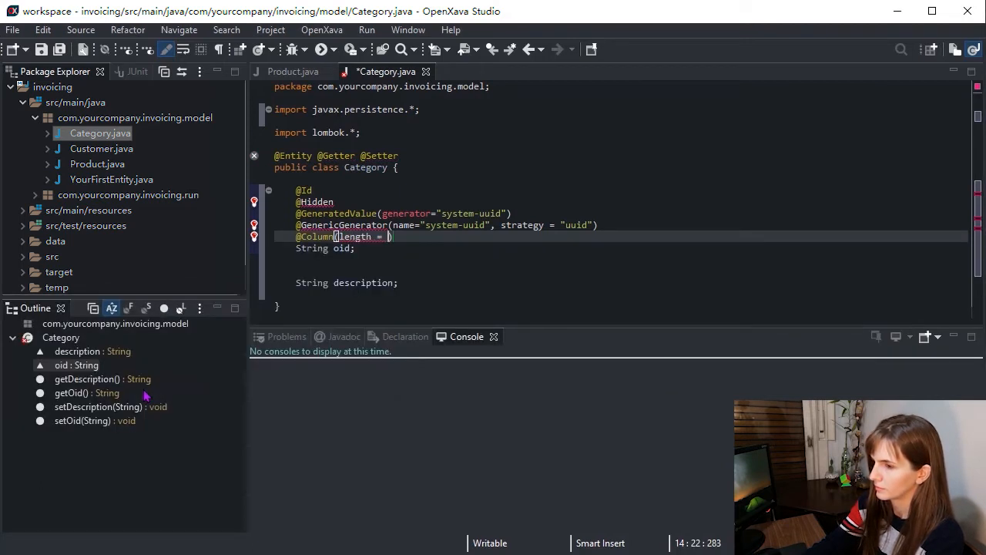
{"action": "type", "text": "32"}
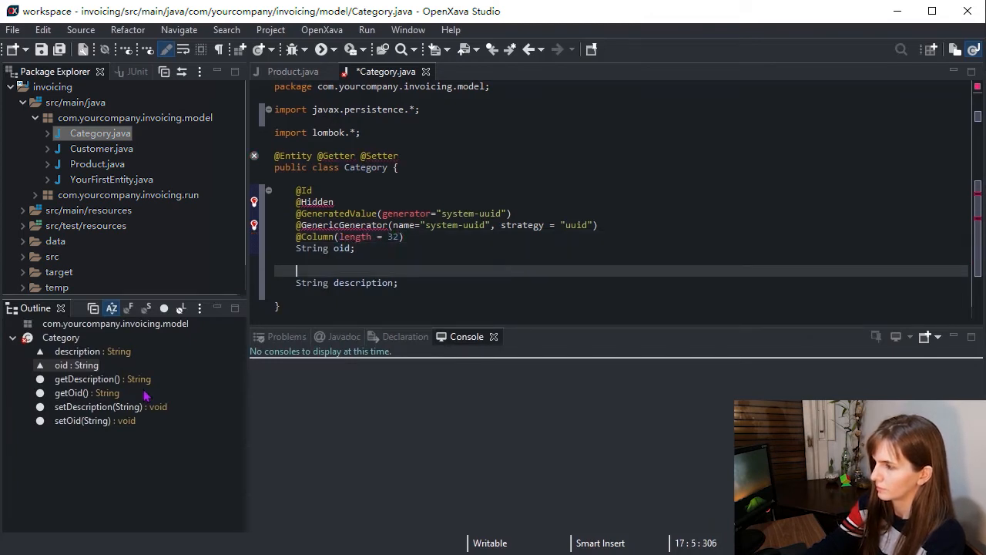
{"action": "type", "text": "@"}
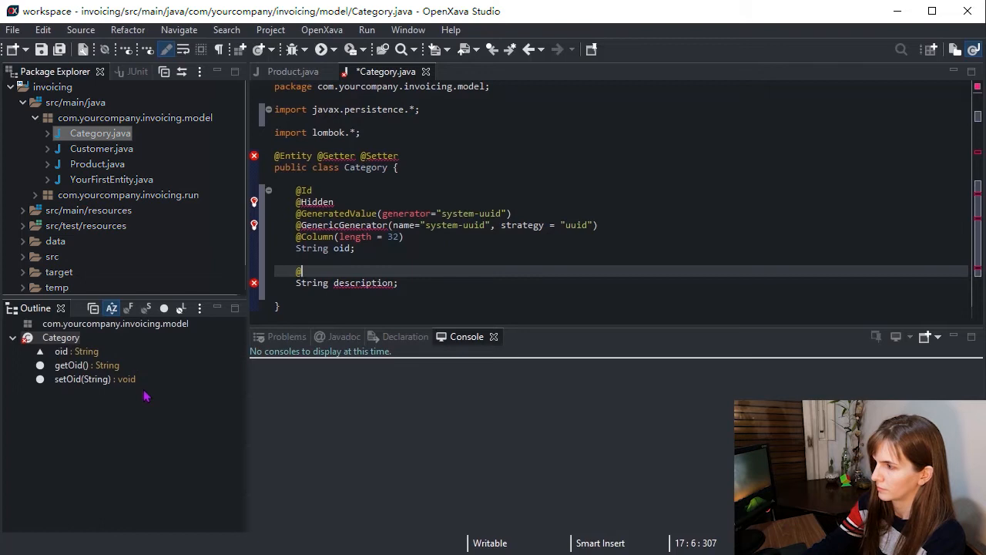
{"action": "type", "text": "C"}
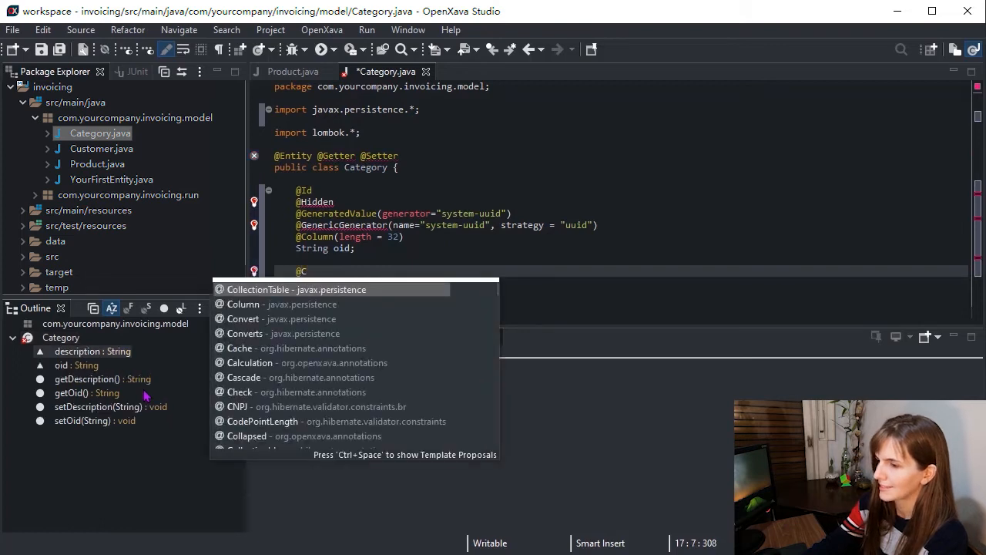
{"action": "type", "text": "olumn(length ="}
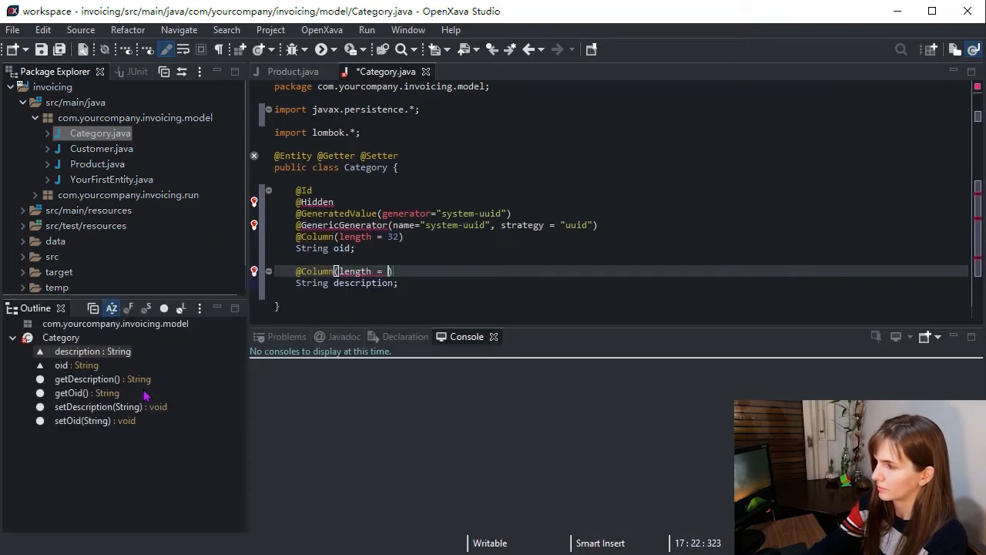
{"action": "type", "text": "50"}
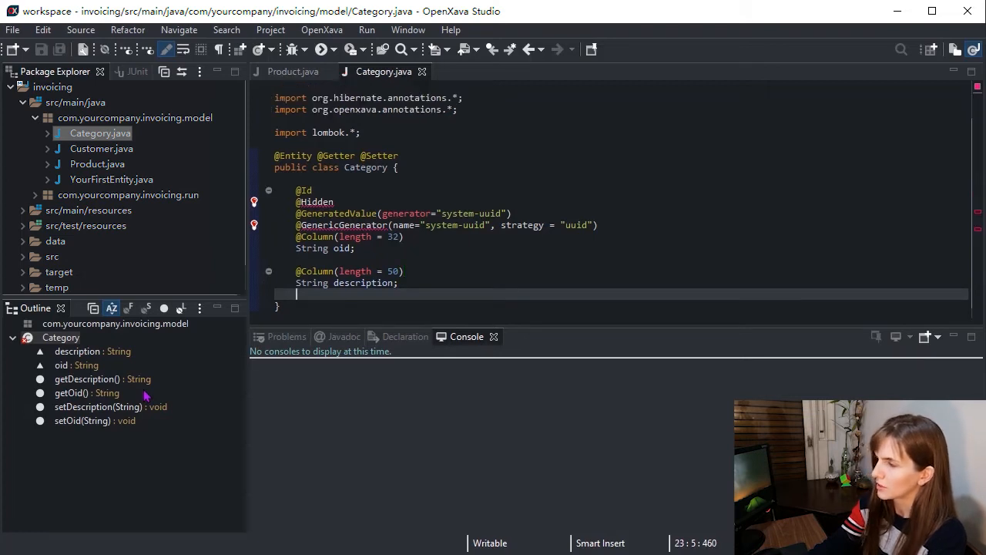
{"action": "mouse_move", "coordinate": [200, 453]}
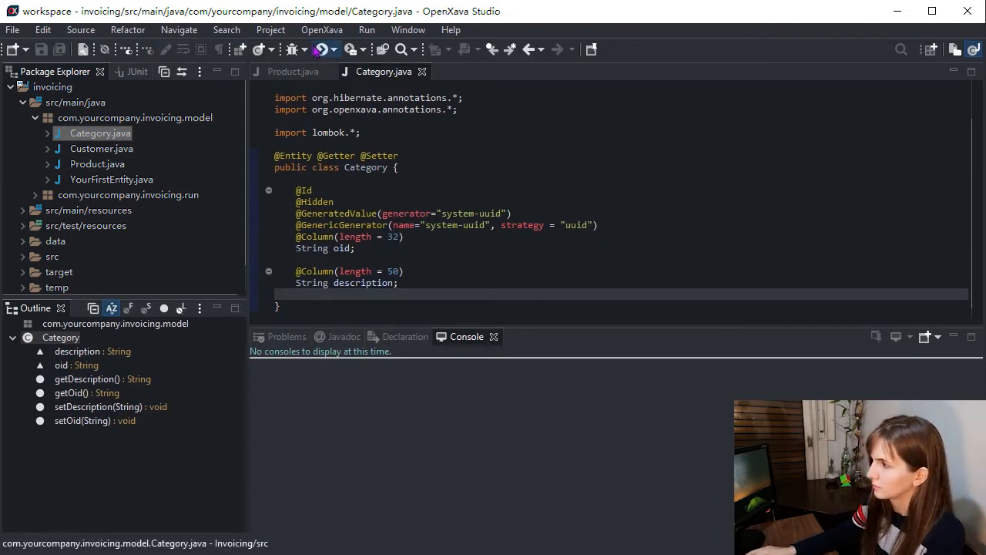
{"action": "left_click", "coordinate": [322, 49]}
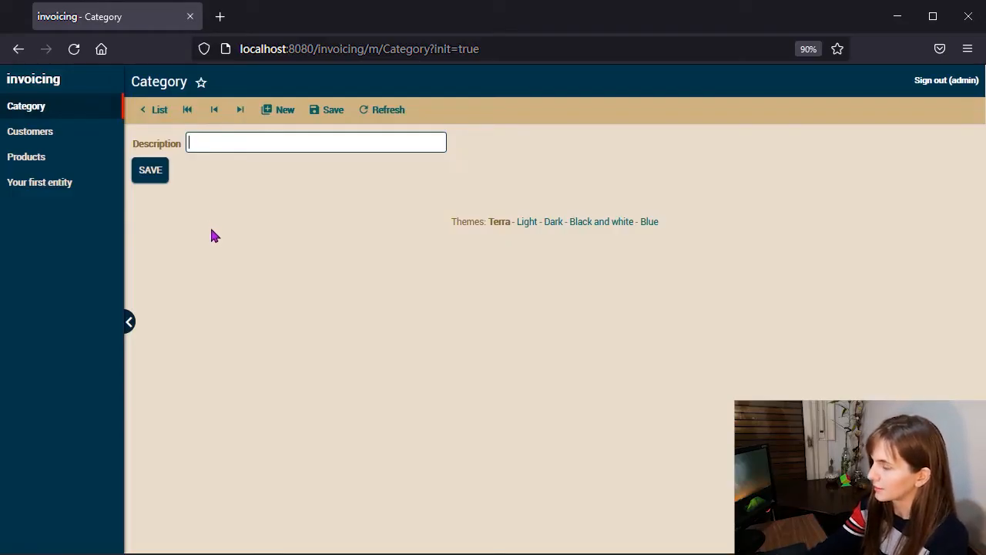
- Save new categories book, music and software in the Category form
{"action": "type", "text": "boo"}
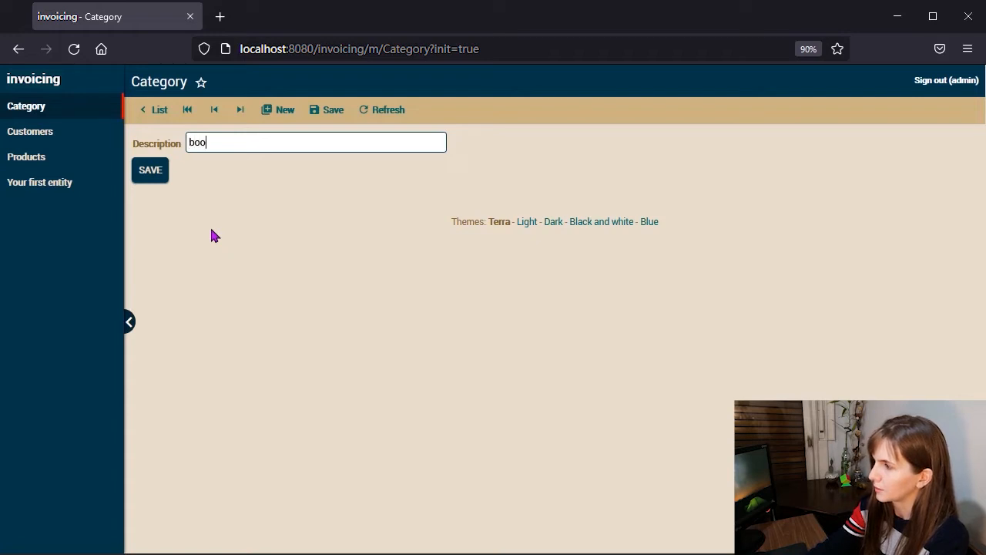
{"action": "type", "text": "k"}
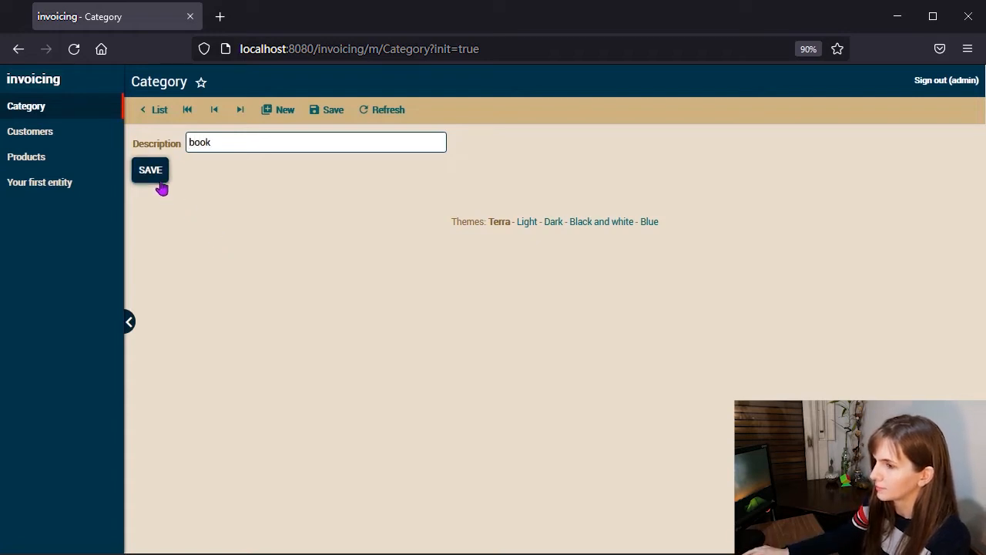
{"action": "left_click", "coordinate": [151, 170]}
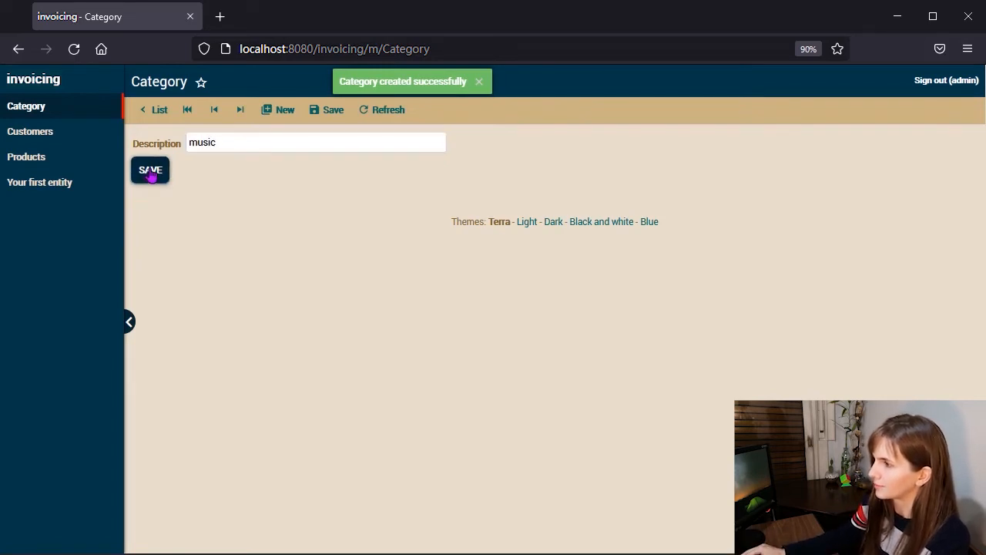
{"action": "left_click", "coordinate": [149, 170]}
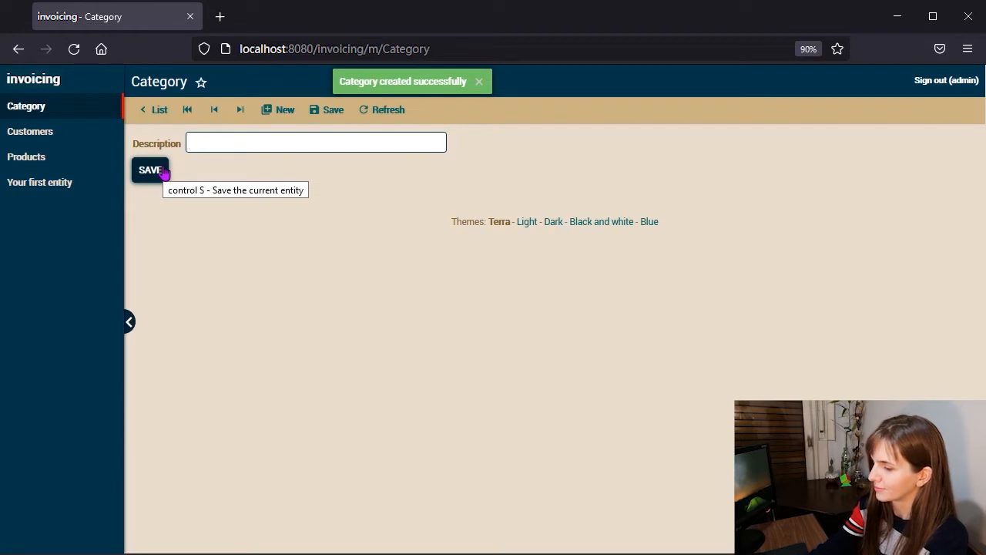
{"action": "type", "text": "softwa"}
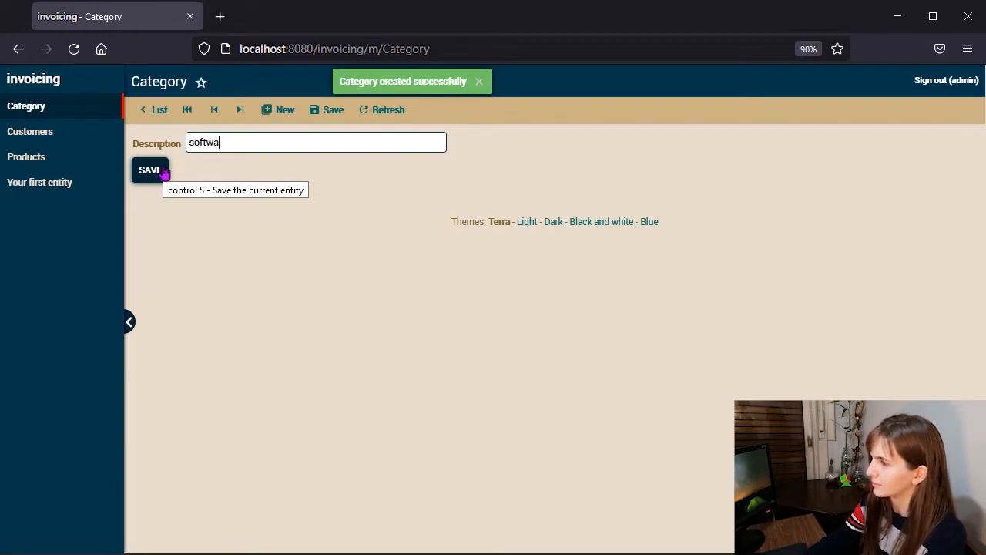
{"action": "left_click", "coordinate": [149, 169]}
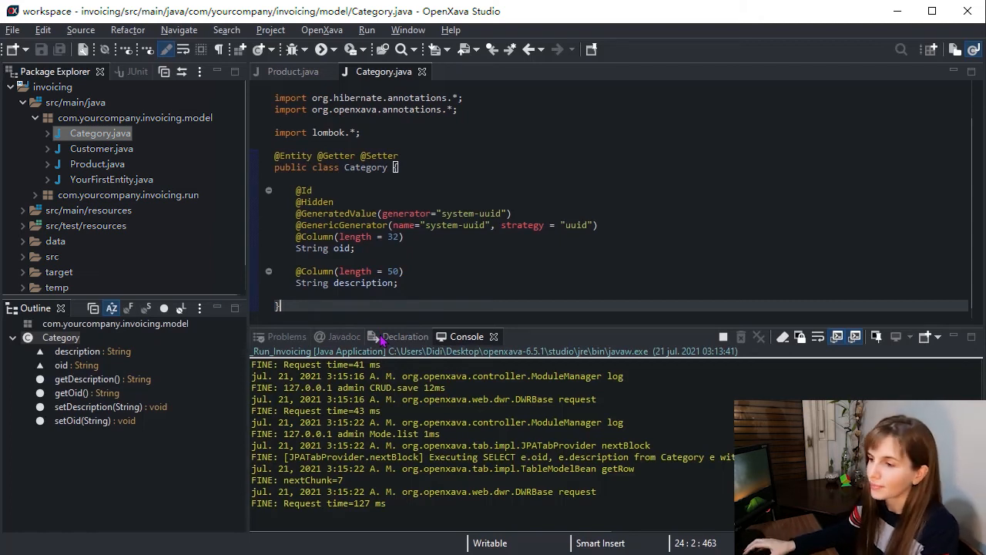
{"action": "left_click", "coordinate": [97, 164]}
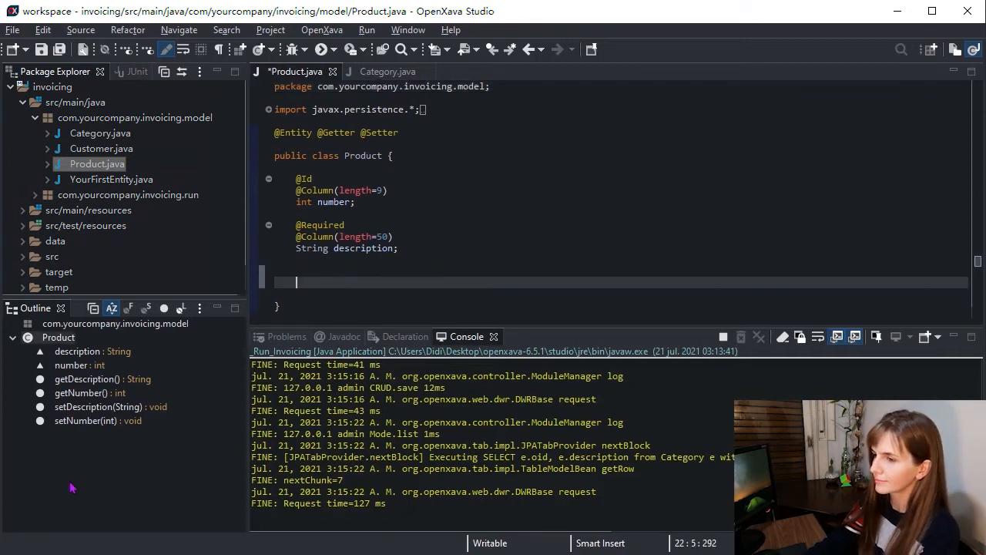
{"action": "type", "text": "c"}
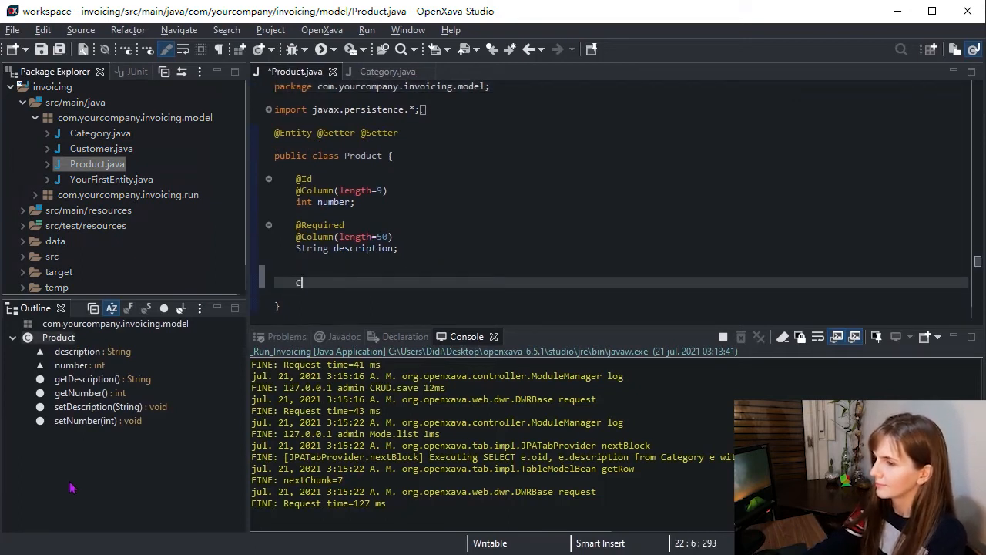
{"action": "type", "text": "ategory ca"}
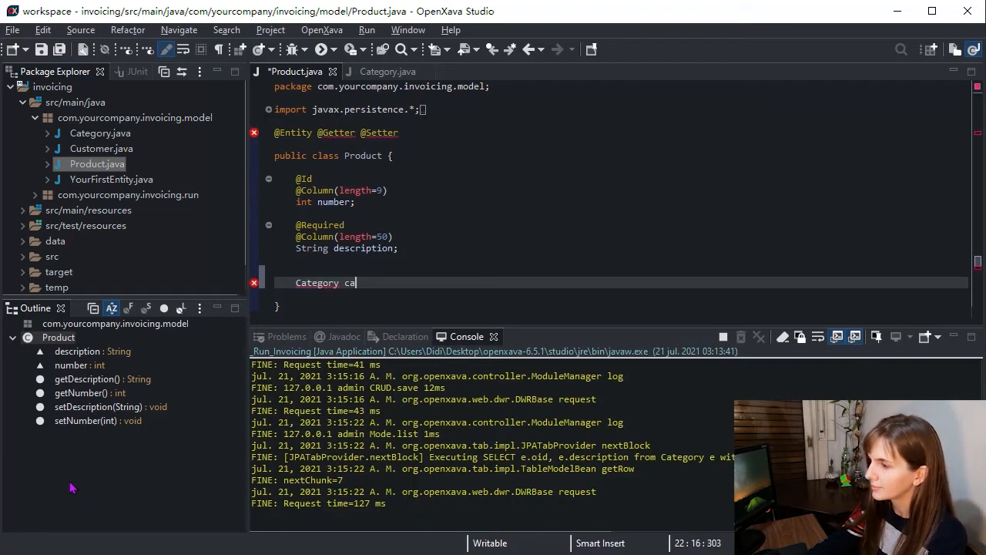
{"action": "type", "text": "tegory;"}
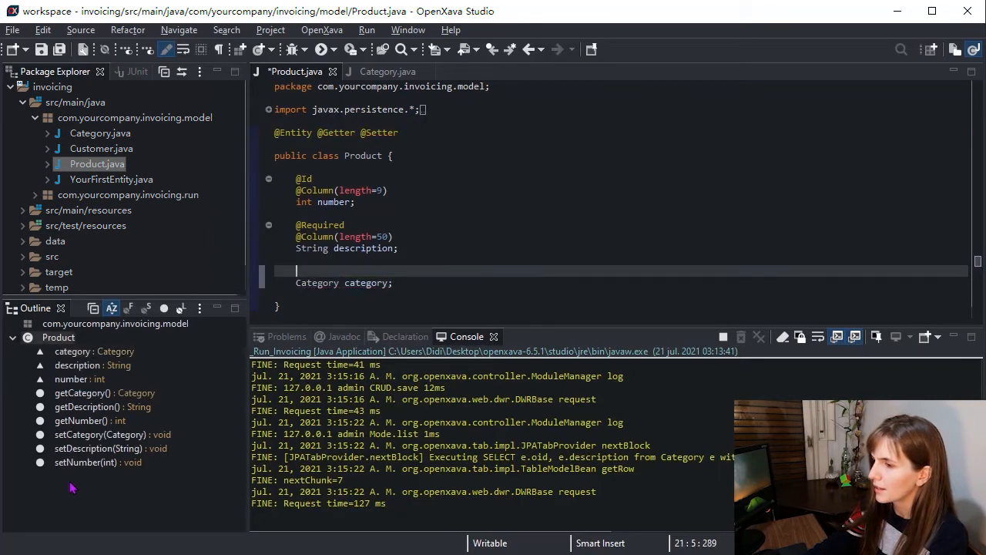
{"action": "type", "text": "@ManyToO"}
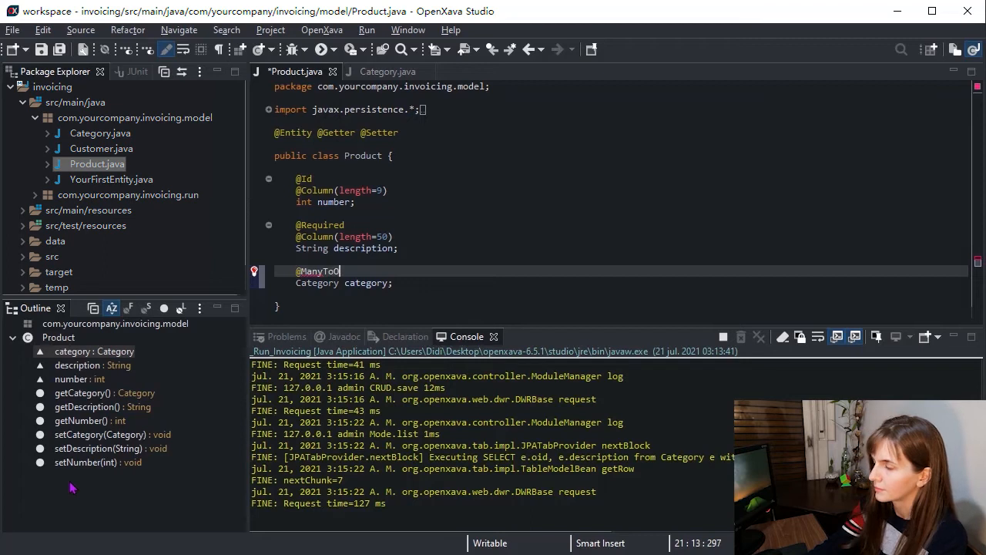
{"action": "type", "text": "ne"}
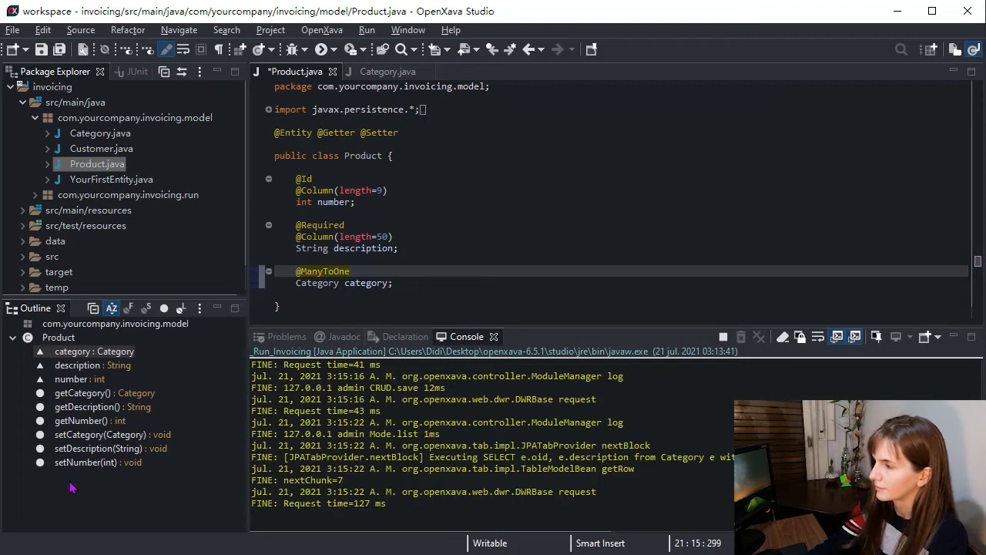
{"action": "type", "text": "("}
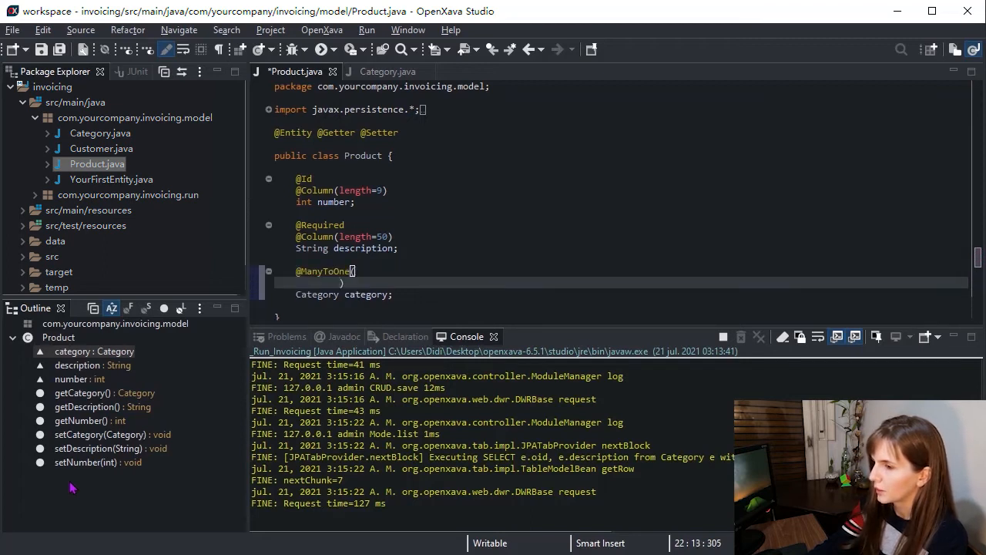
{"action": "type", "text": "fetch"}
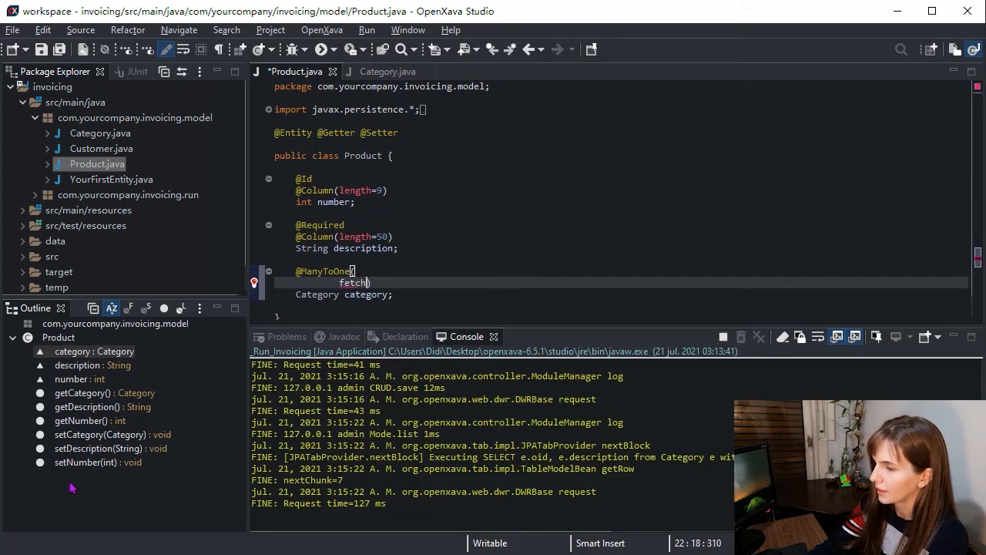
{"action": "type", "text": "="}
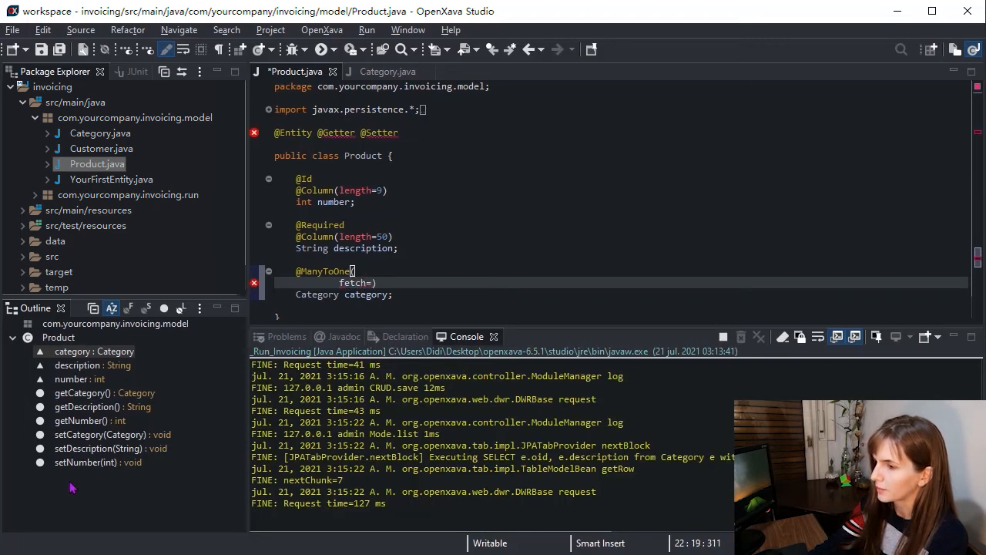
{"action": "key", "text": "ctrl+space"}
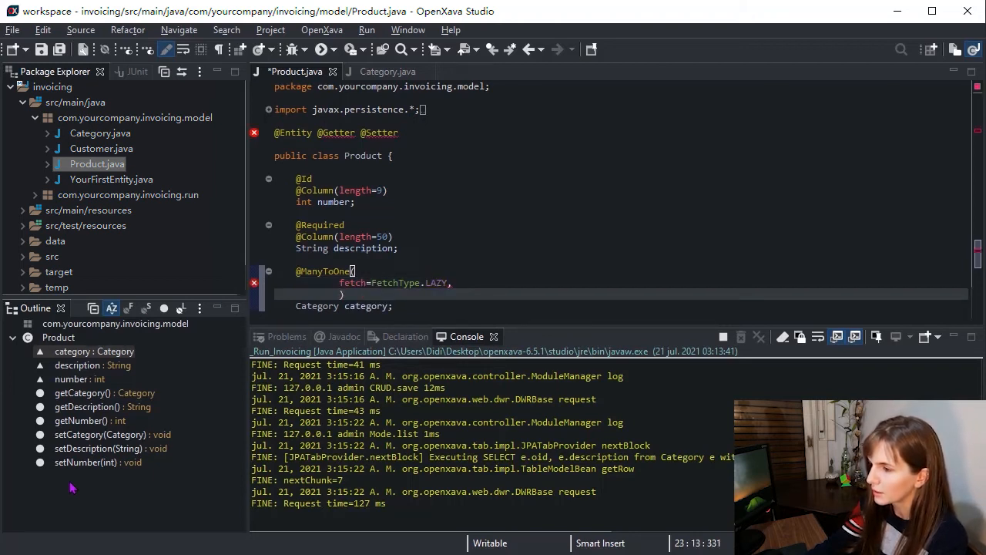
{"action": "type", "text": "optional"}
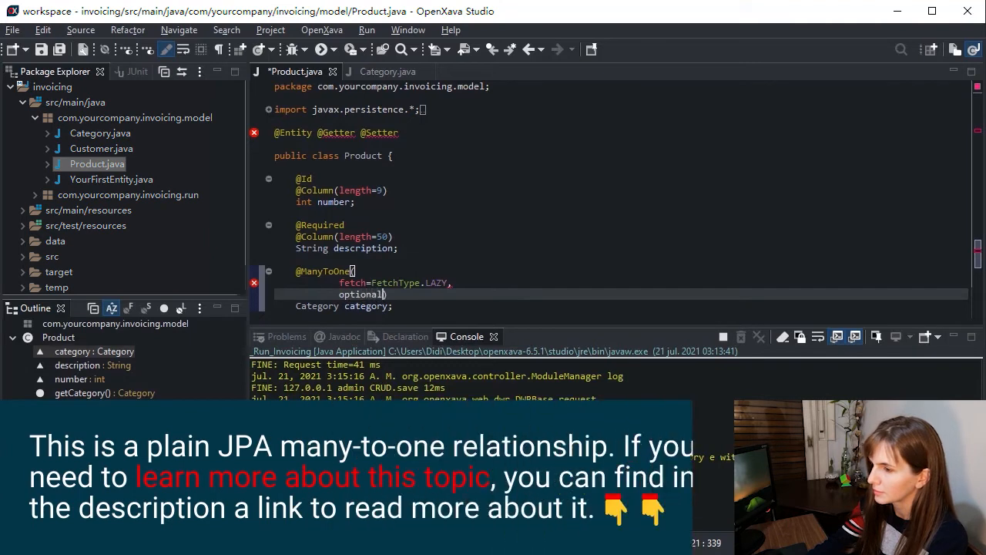
{"action": "type", "text": "="}
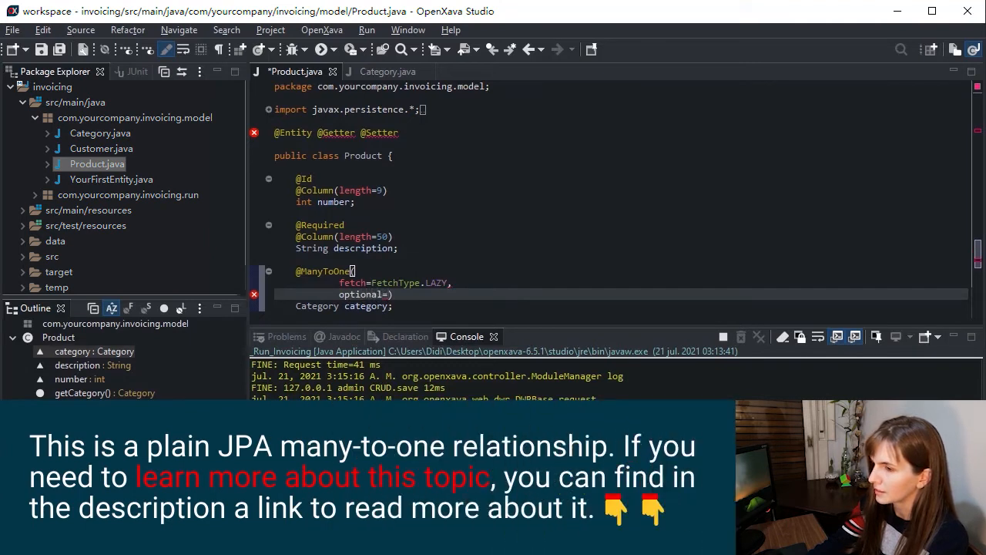
{"action": "type", "text": "true"}
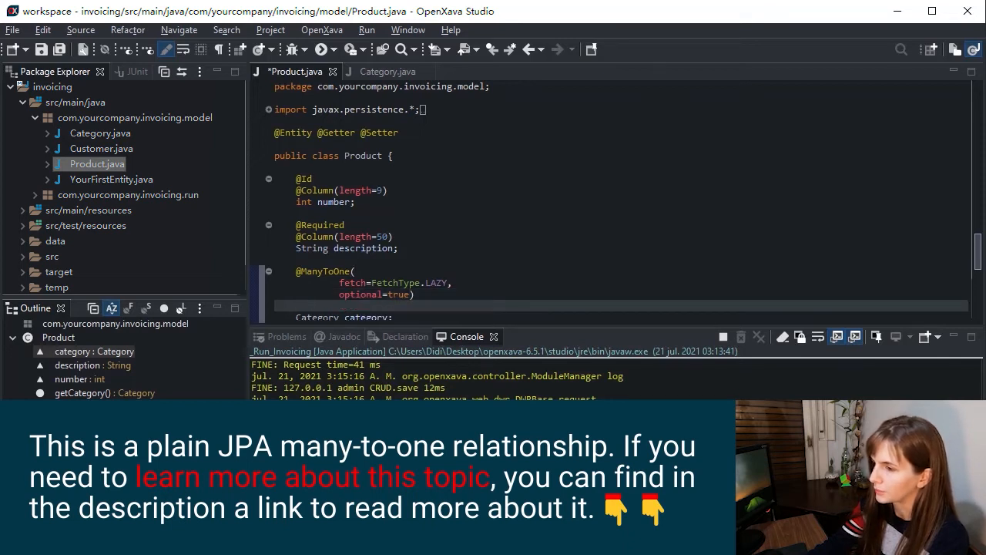
{"action": "type", "text": "@Descriptio"}
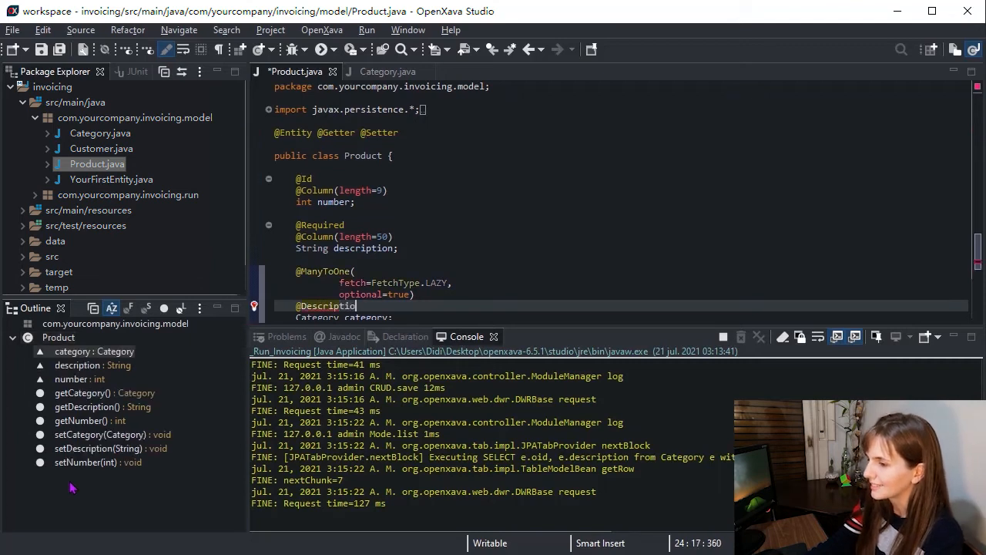
{"action": "type", "text": "nsLis"}
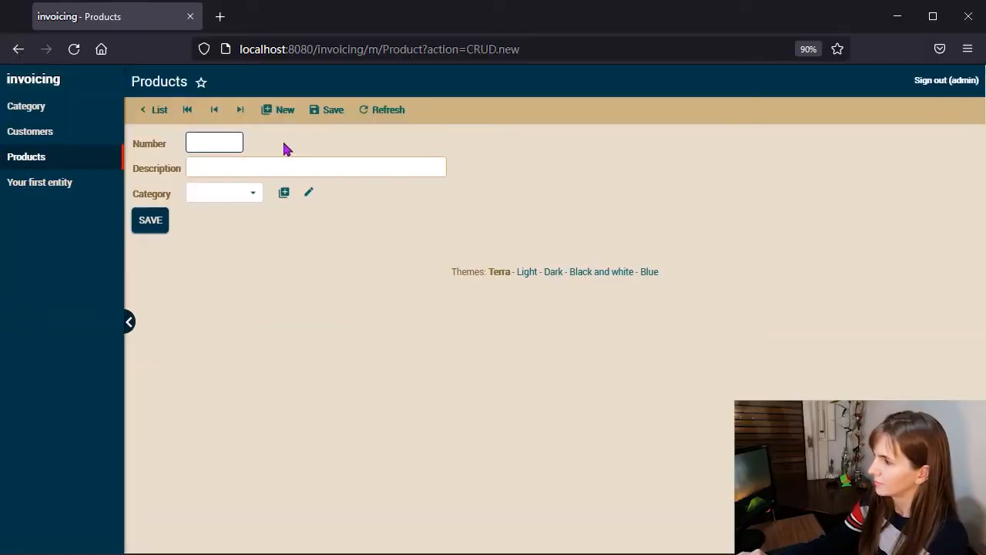
- Enter product number 12, description book, and choose book from the Category dropdown
{"action": "type", "text": "12"}
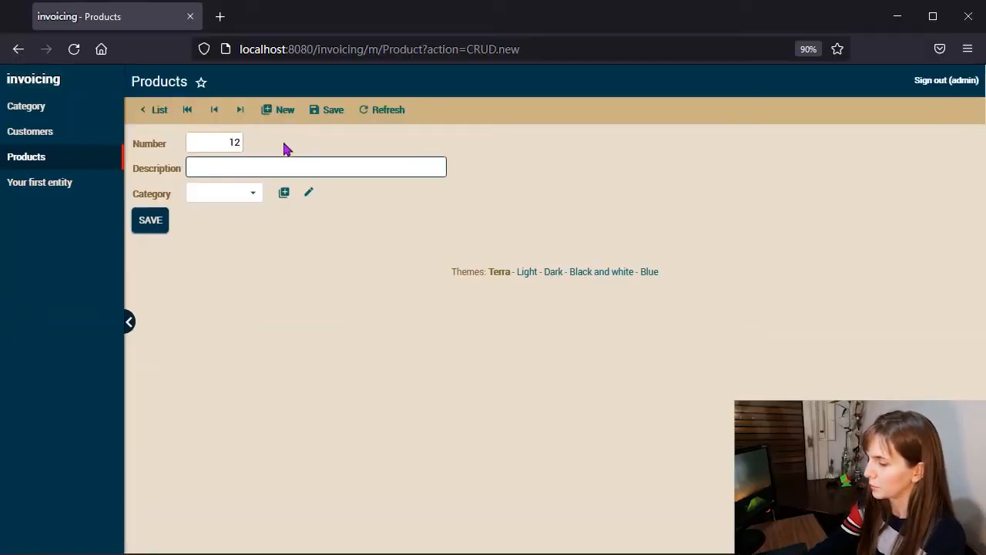
{"action": "type", "text": "book"}
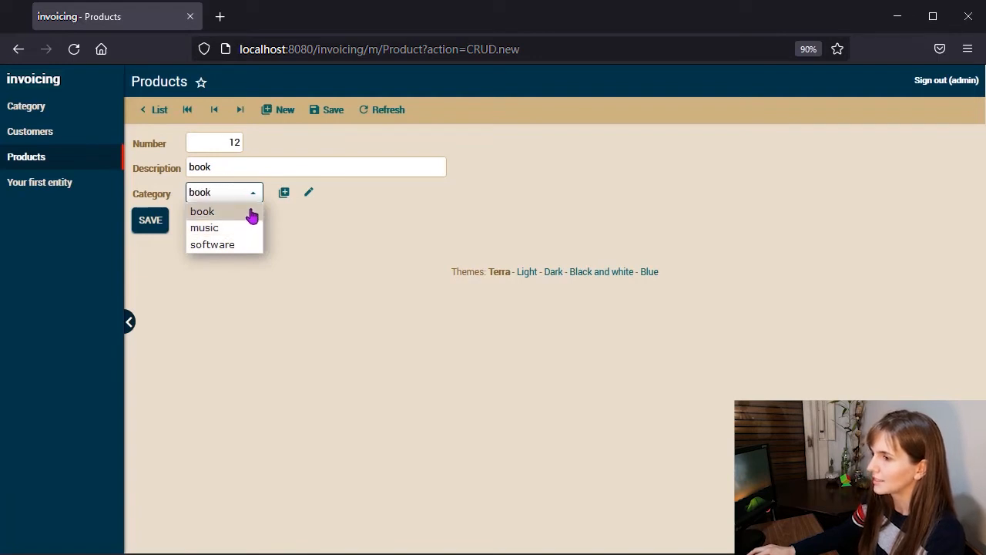
{"action": "mouse_move", "coordinate": [246, 216]}
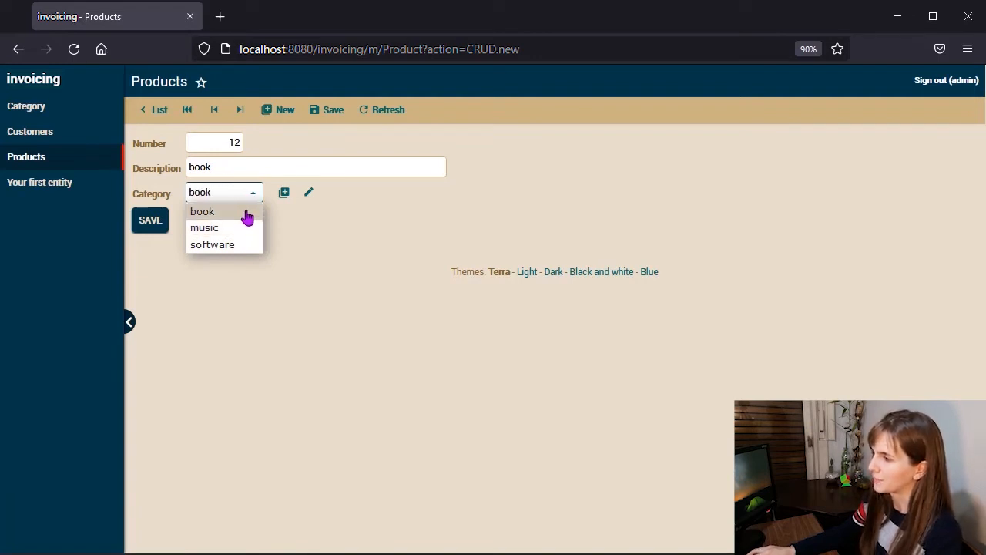
{"action": "left_click", "coordinate": [151, 219]}
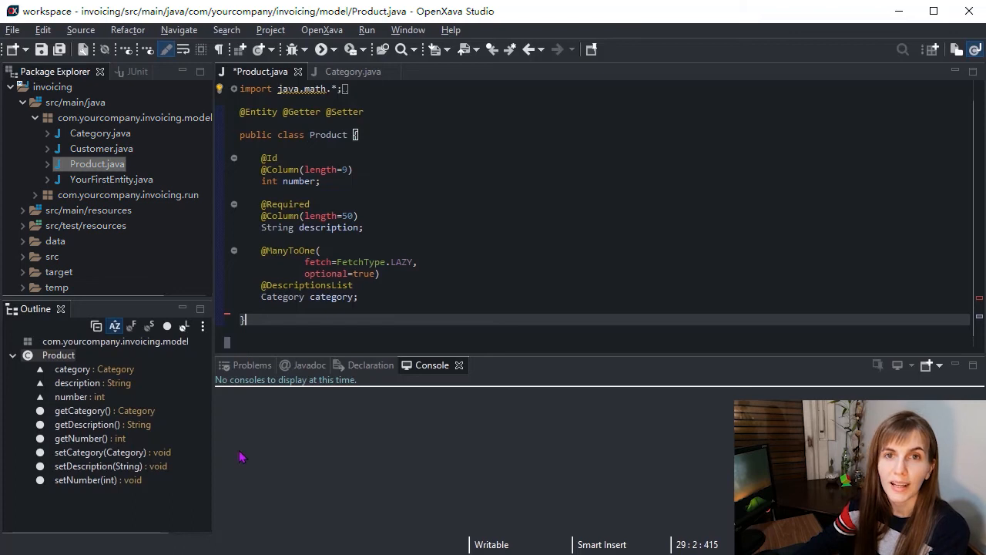
{"action": "mouse_move", "coordinate": [299, 425]}
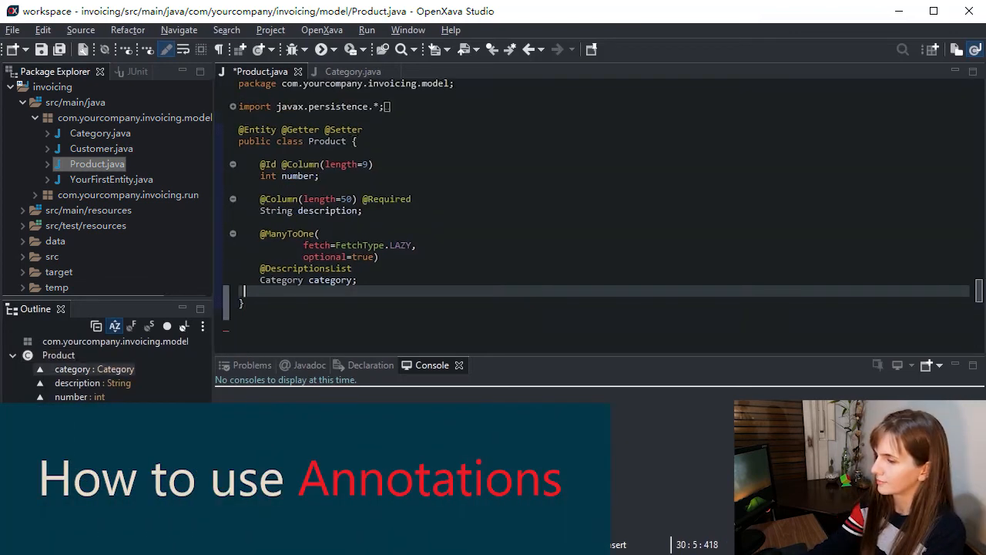
{"action": "type", "text": "BigDecimal price;"}
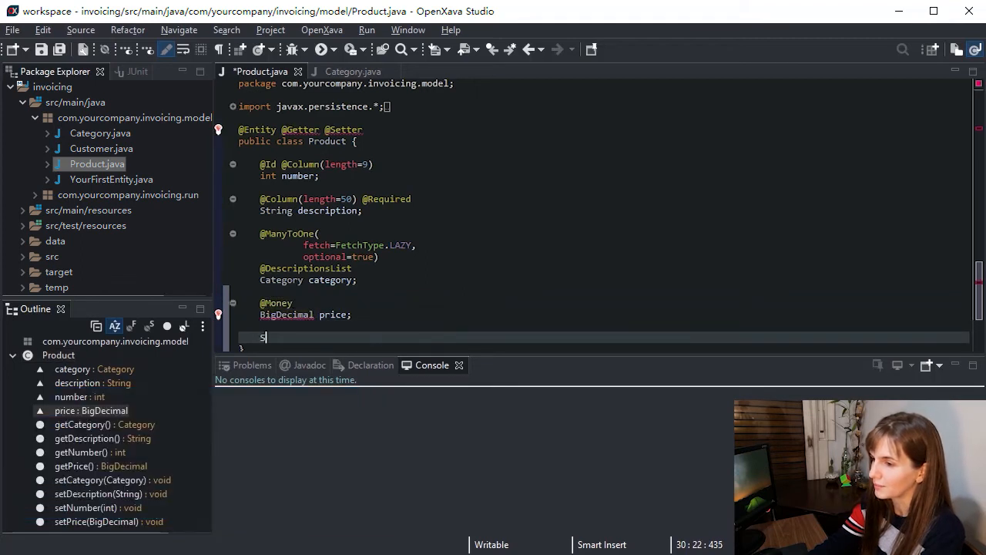
{"action": "type", "text": "String photos;"}
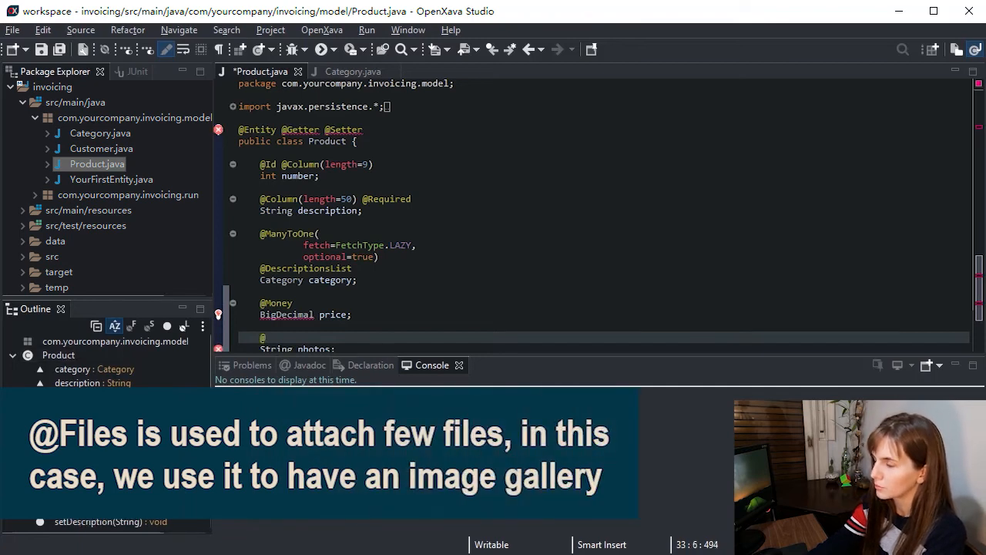
{"action": "type", "text": "Files"}
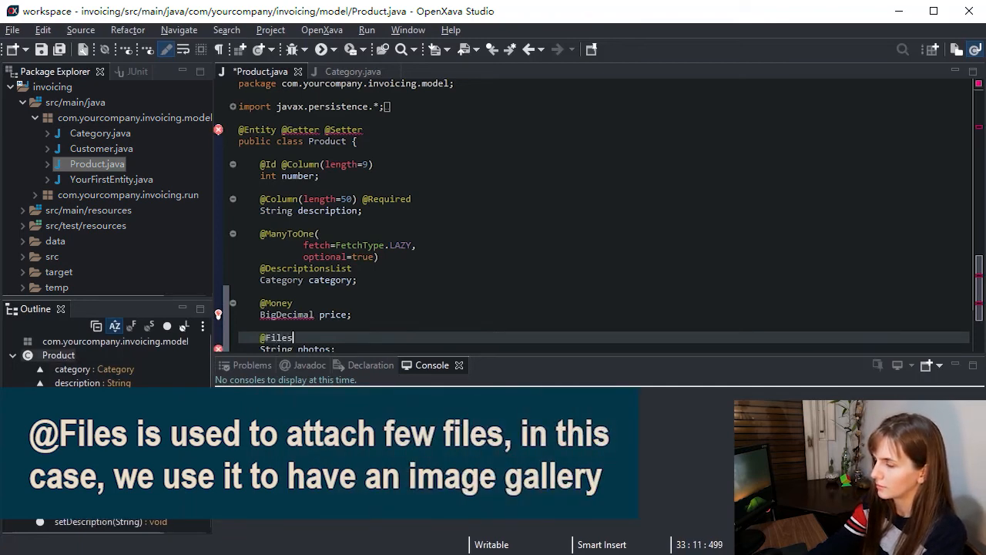
{"action": "type", "text": "@Column(le"}
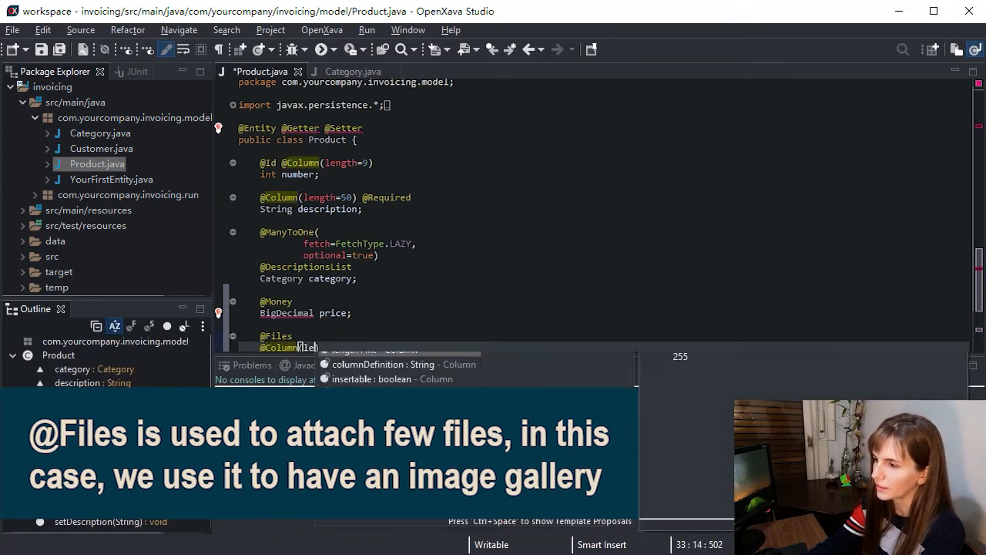
{"action": "type", "text": "length=32"}
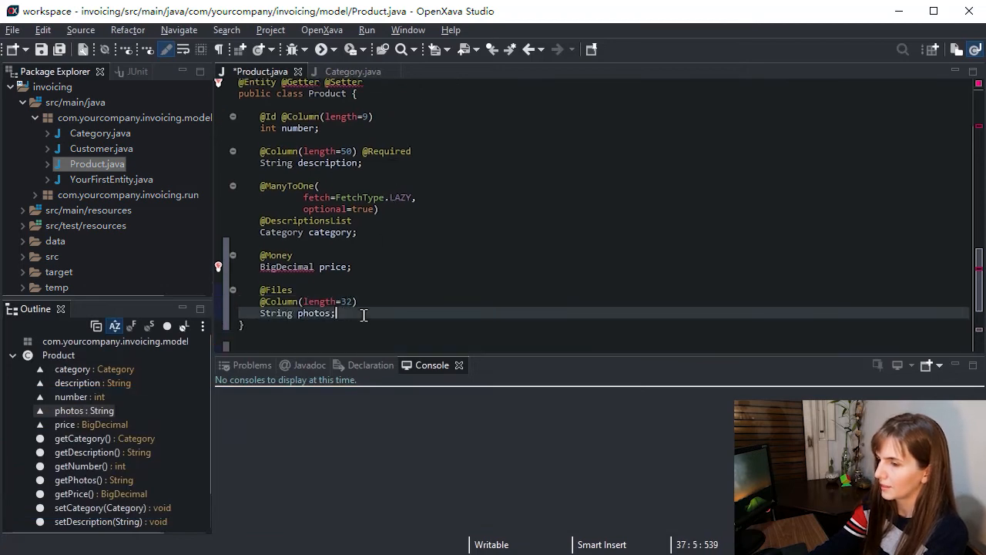
{"action": "type", "text": "s;"}
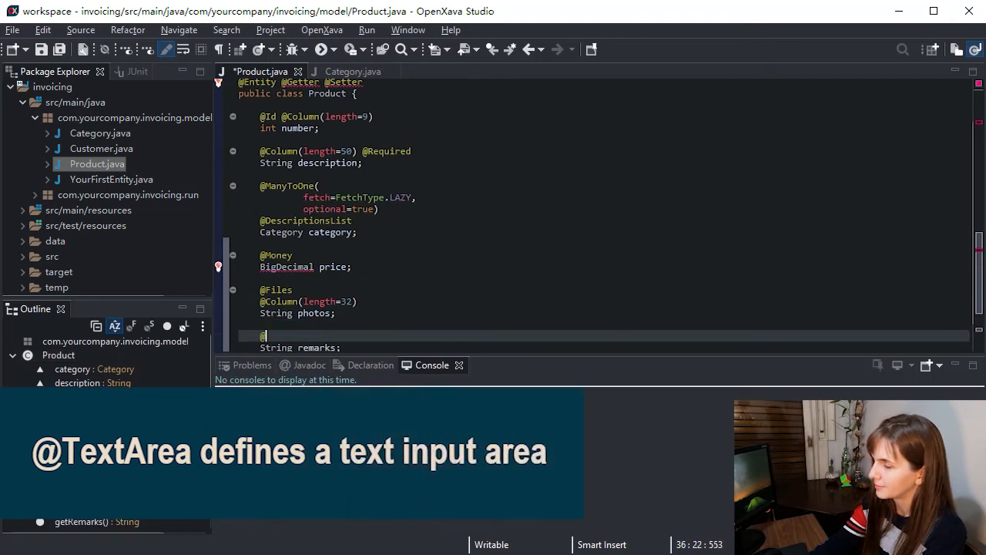
{"action": "type", "text": "TextA"}
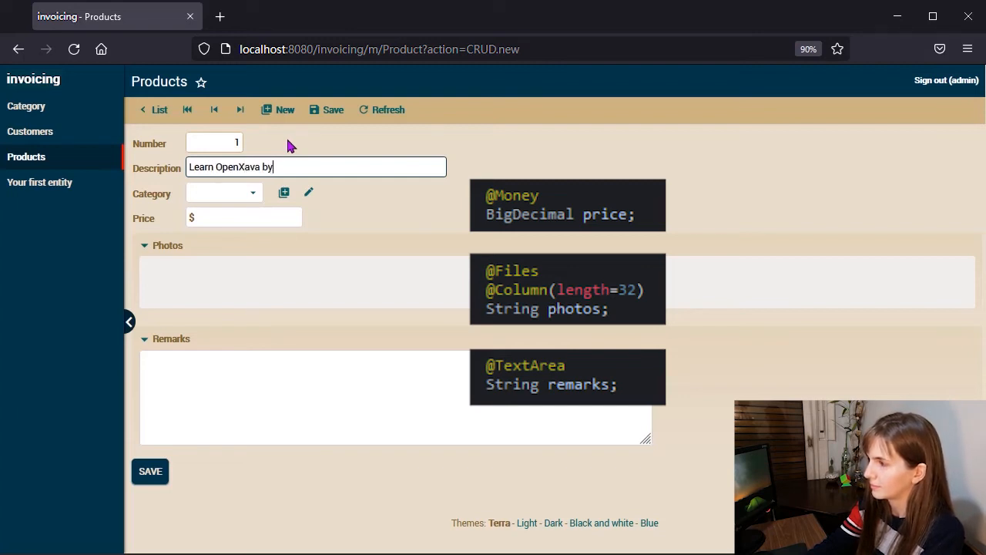
- Finish the 'Learn OpenXava by example' description, pick category book, and save the product
{"action": "type", "text": "example"}
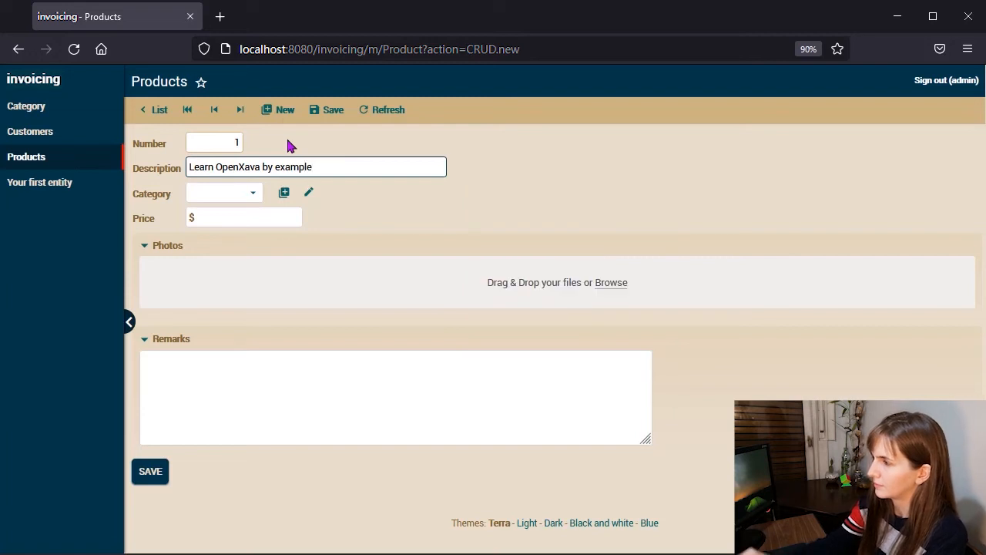
{"action": "left_click", "coordinate": [253, 193]}
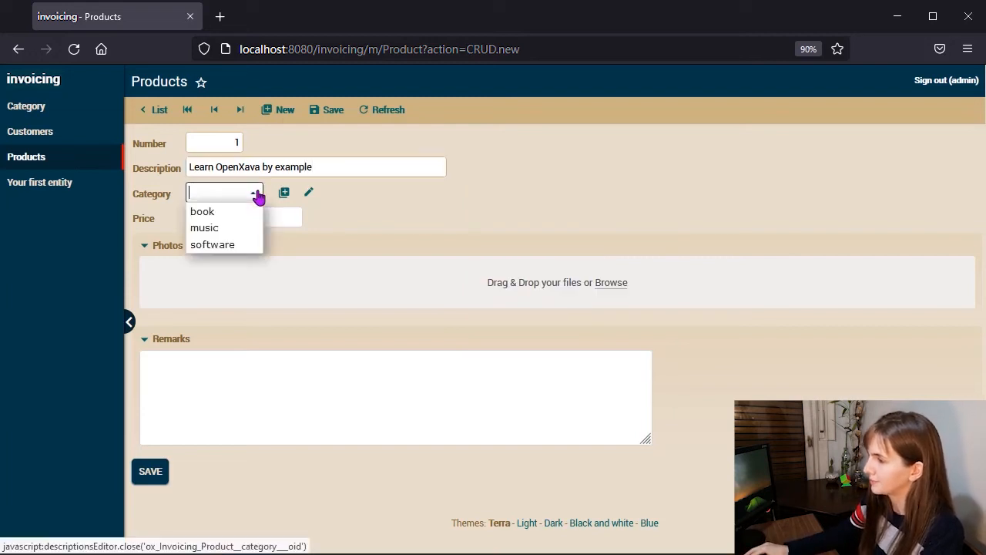
{"action": "left_click", "coordinate": [202, 211]}
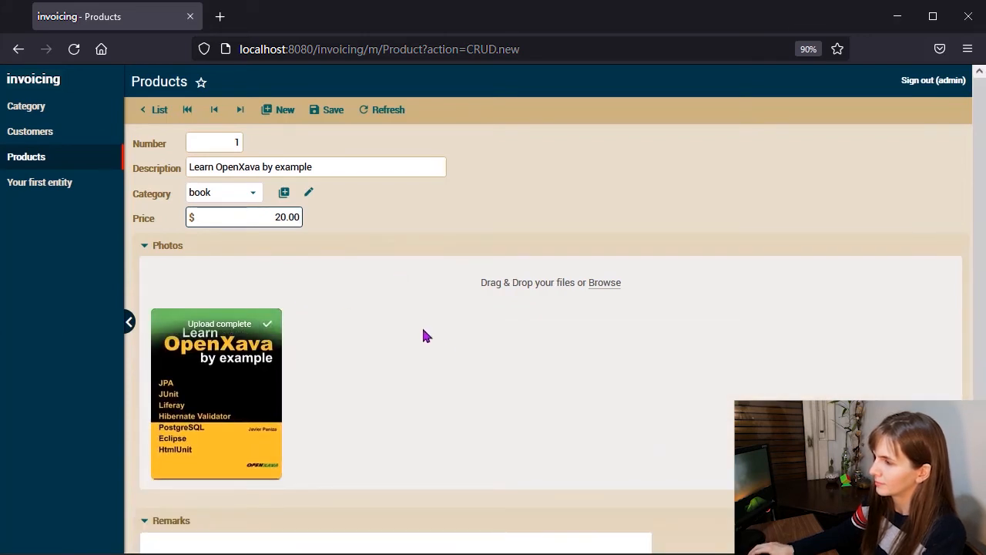
{"action": "scroll", "scroll_direction": "down", "scroll_amount": 3}
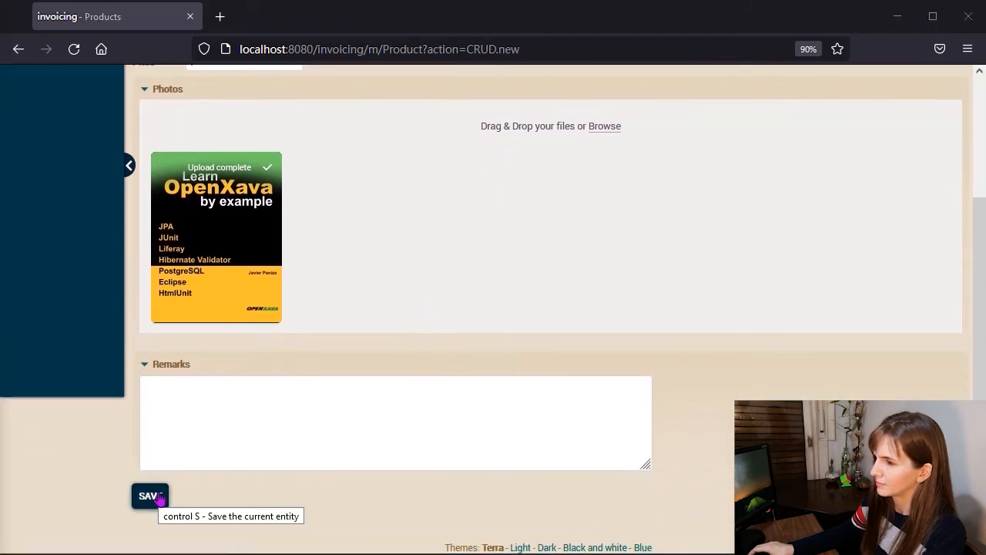
{"action": "left_click", "coordinate": [151, 496]}
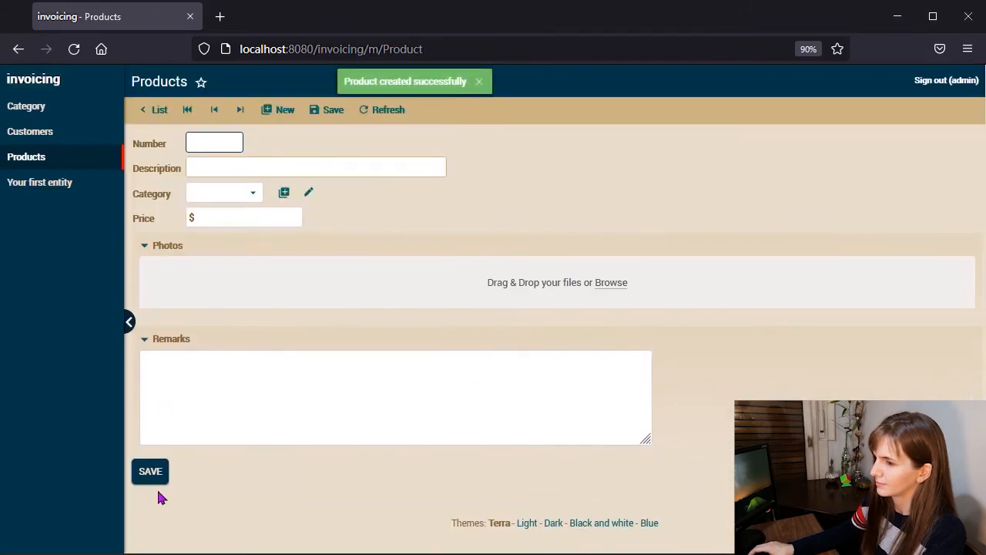
{"action": "left_click", "coordinate": [159, 110]}
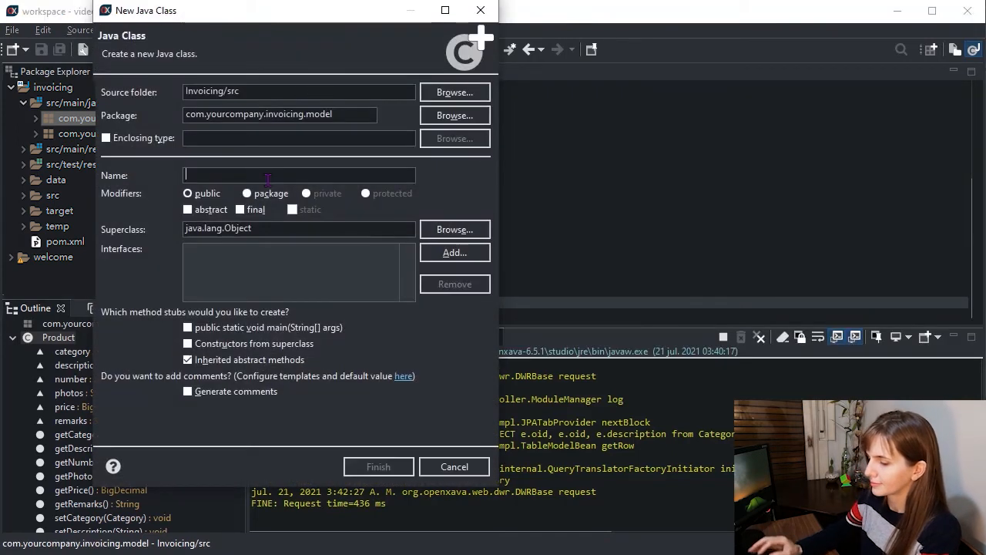
- Create a new class named Address in the invoicing model package
{"action": "type", "text": "Address"}
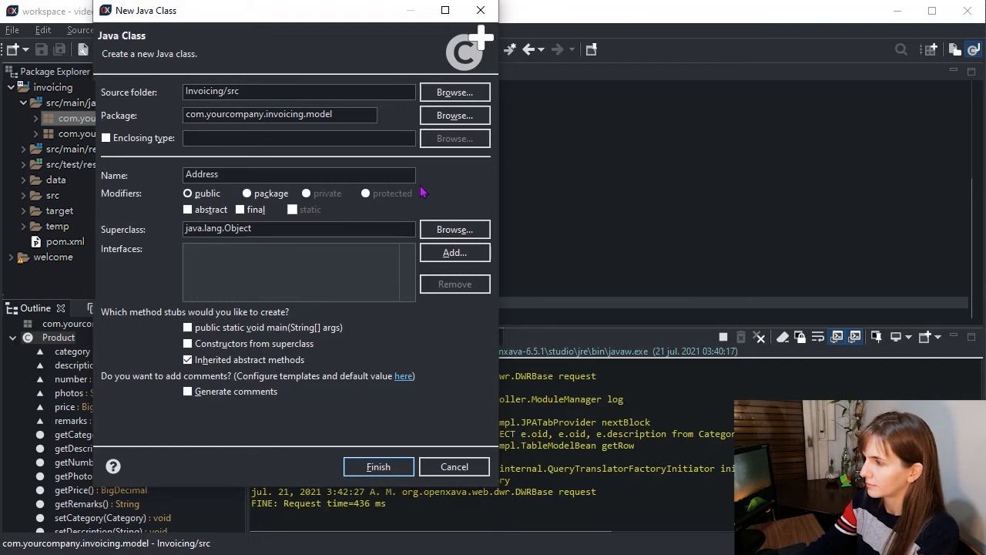
{"action": "left_click", "coordinate": [379, 465]}
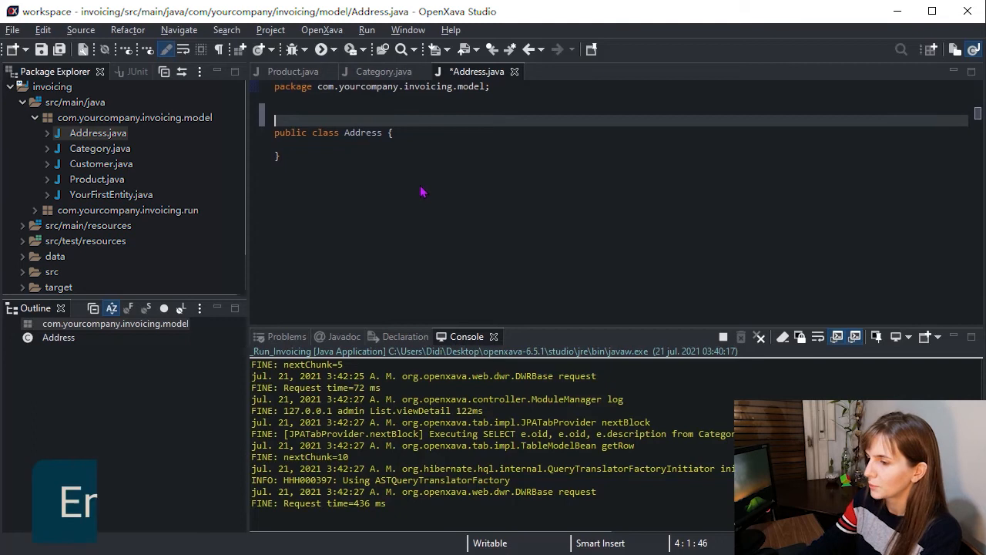
{"action": "type", "text": "@Emb"}
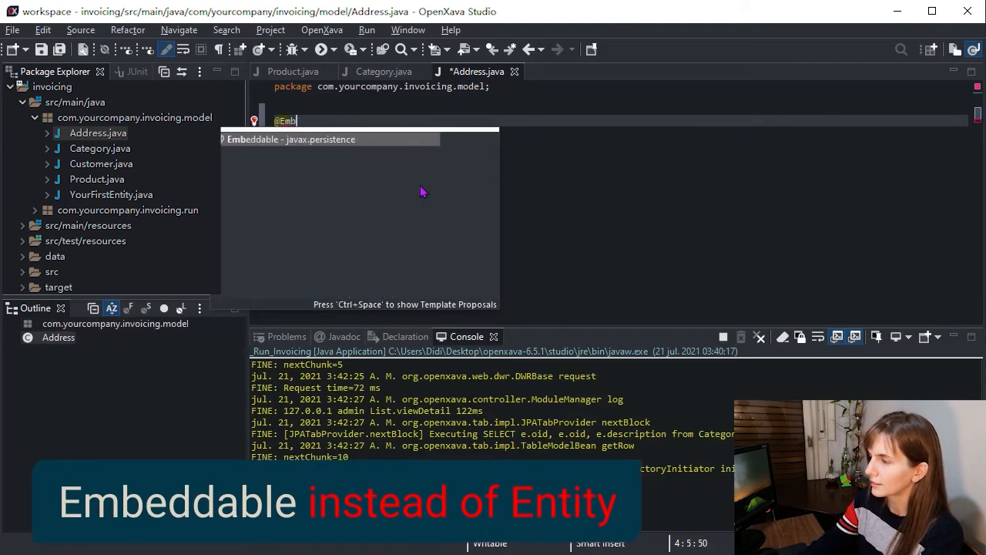
{"action": "type", "text": "e"}
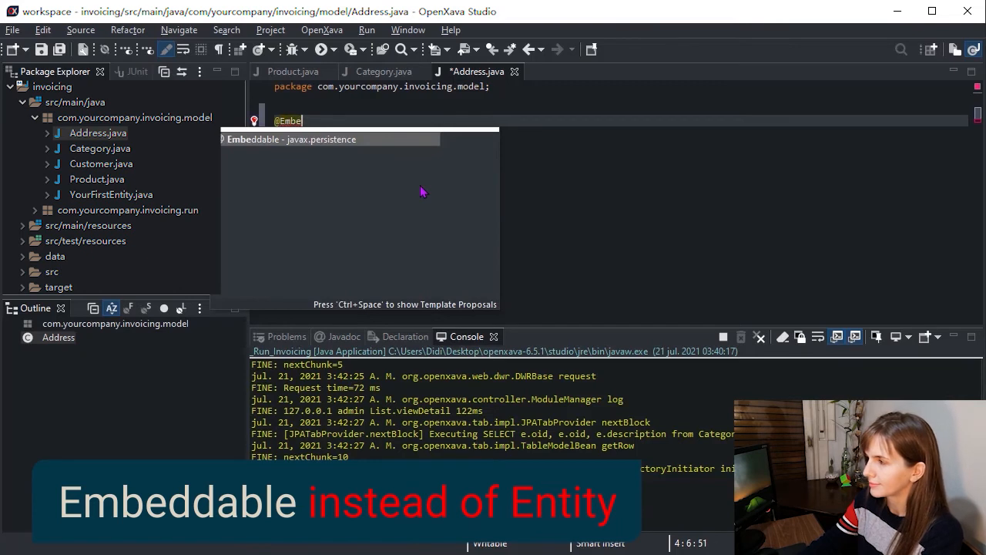
{"action": "key", "text": "Enter"}
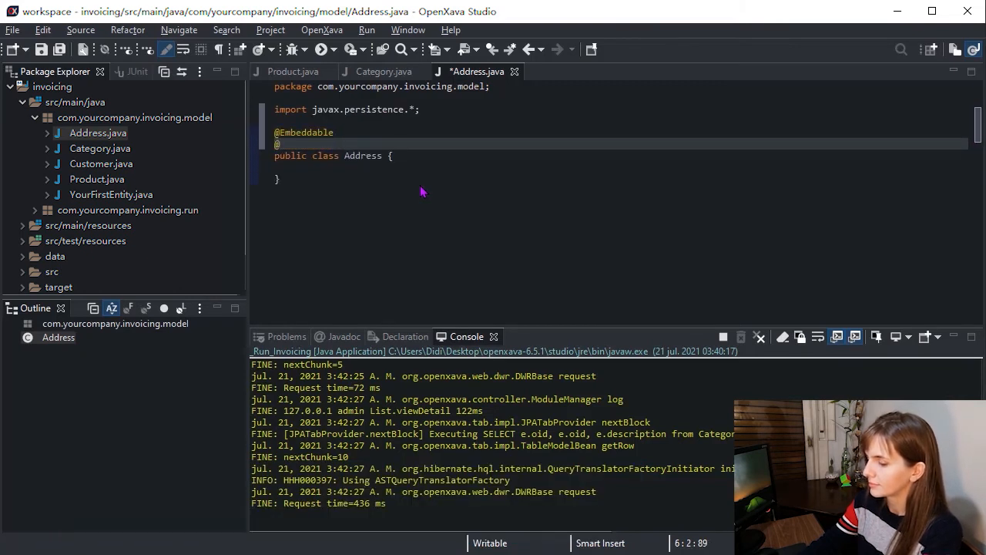
{"action": "type", "text": "get"}
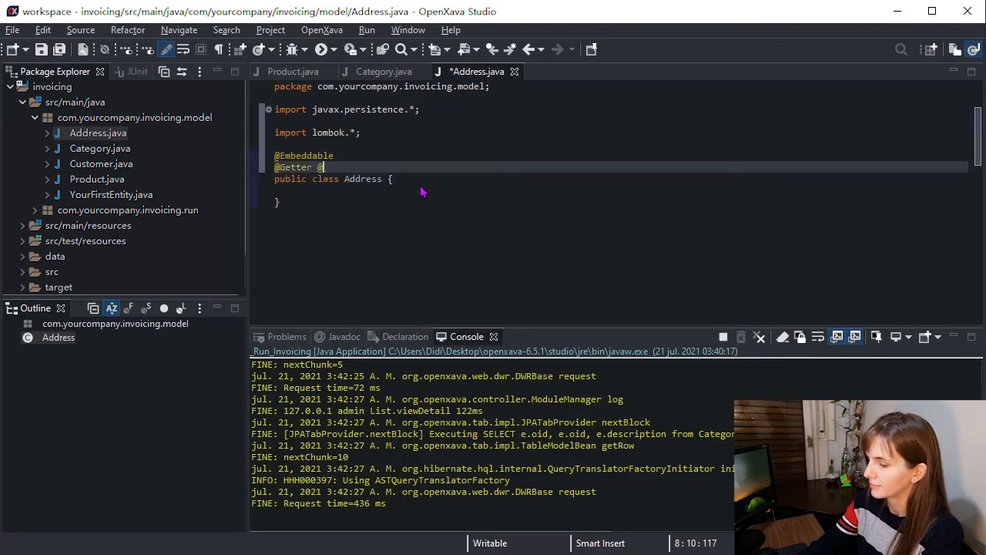
{"action": "type", "text": "Setter"}
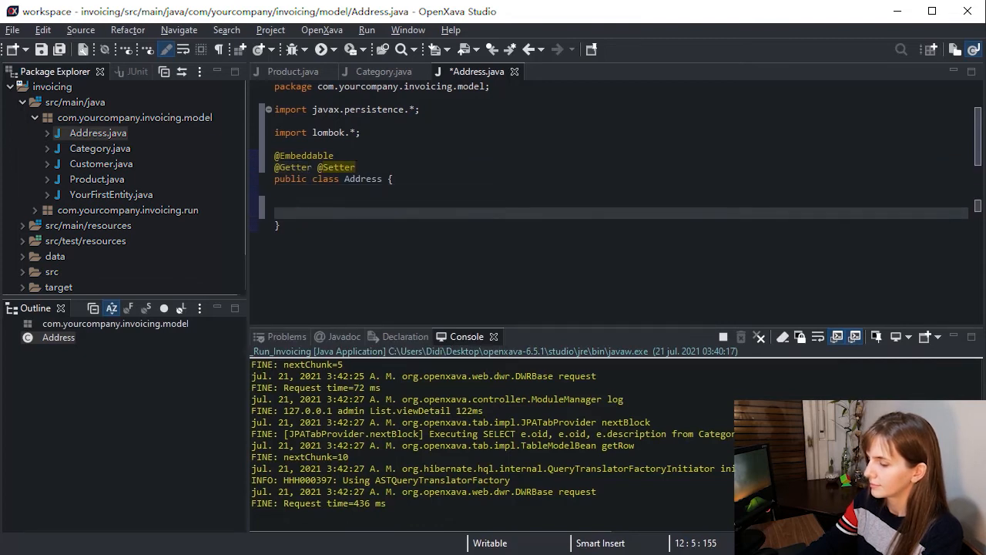
{"action": "type", "text": "s"}
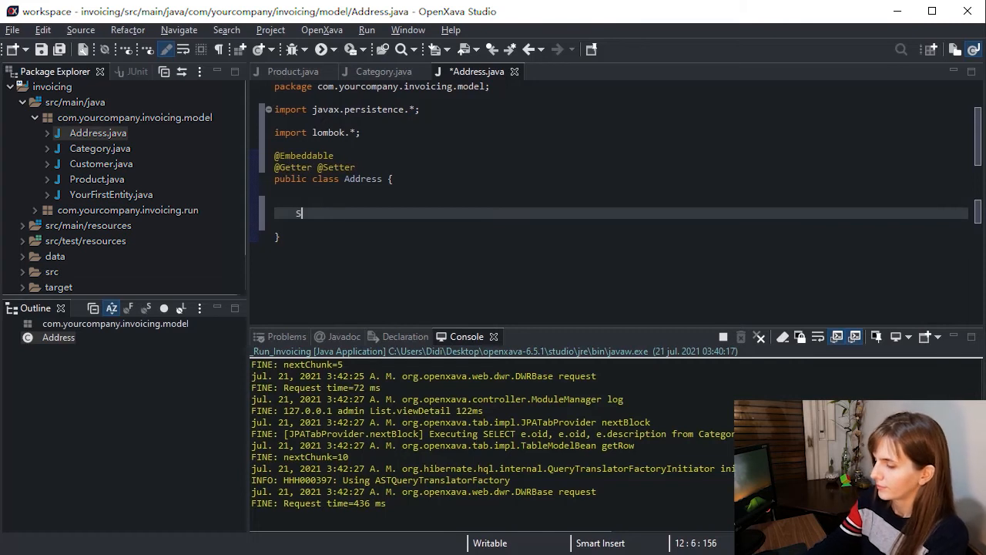
{"action": "type", "text": "tring street;"}
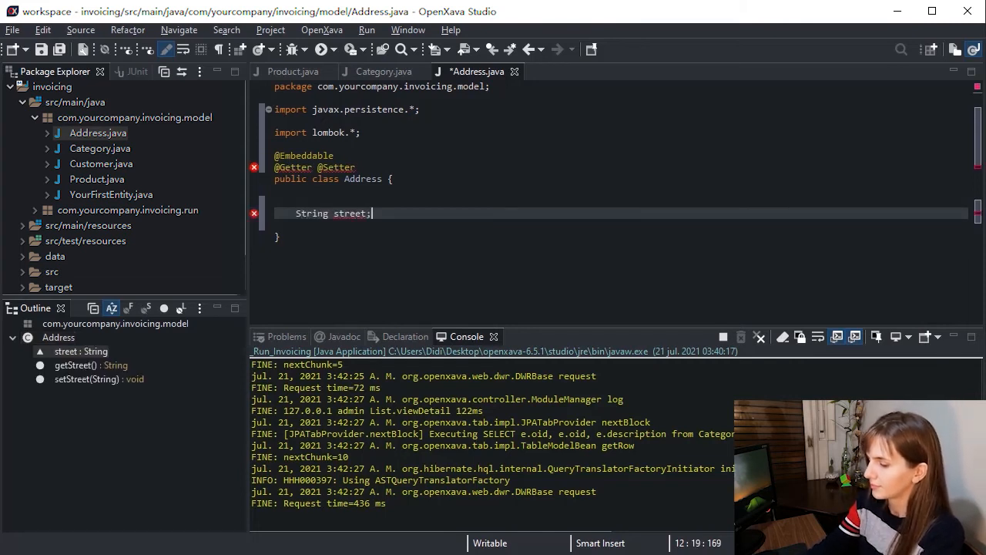
{"action": "type", "text": "@"}
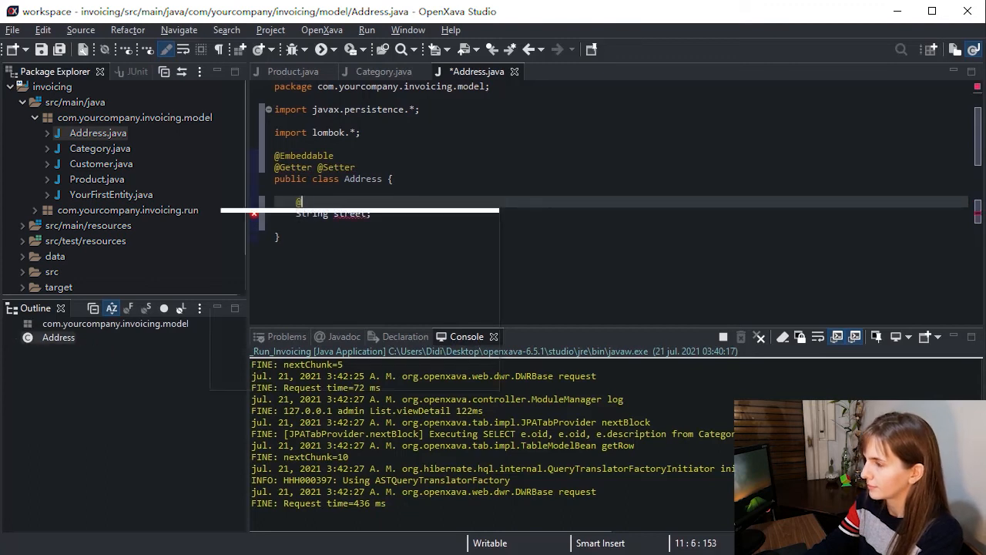
{"action": "type", "text": "@Column(length ="}
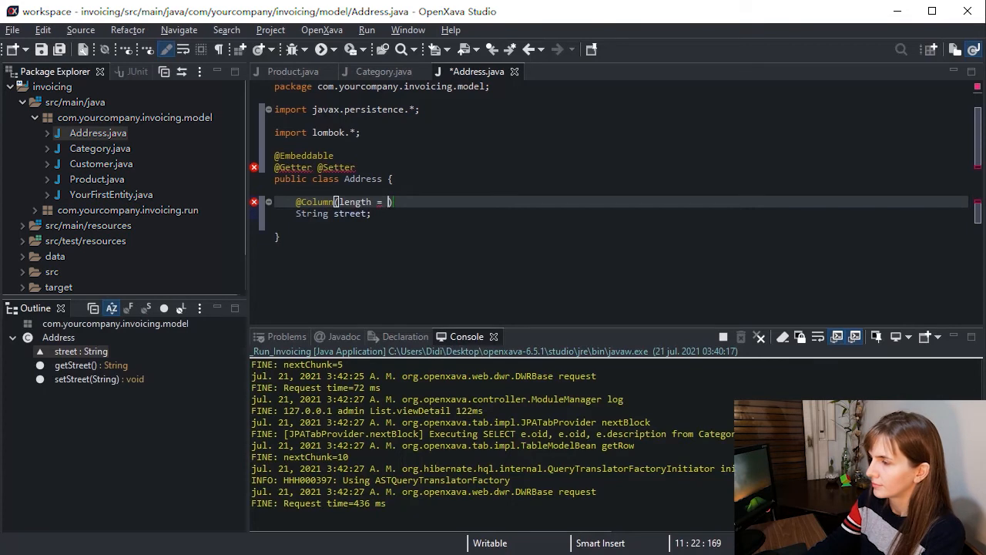
{"action": "type", "text": "30"}
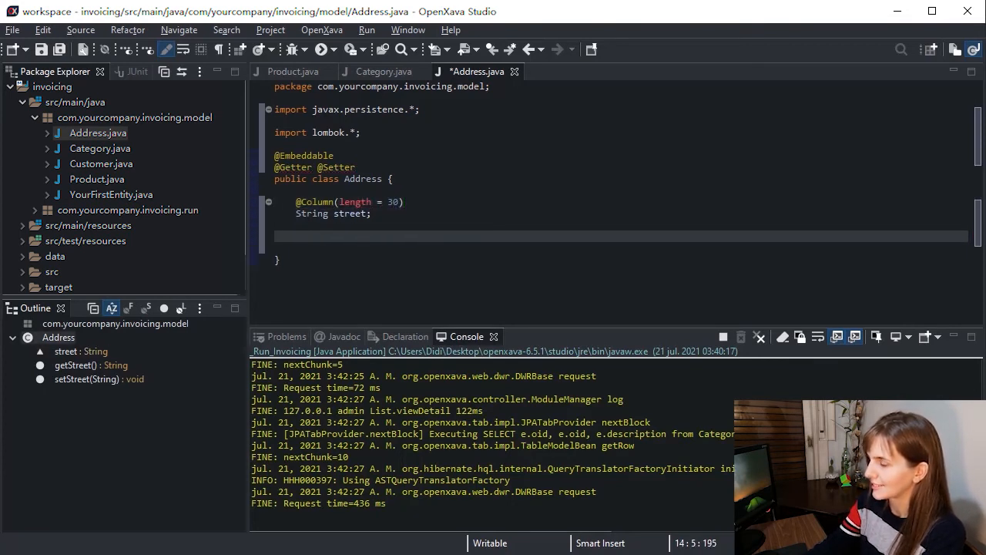
{"action": "type", "text": "int"}
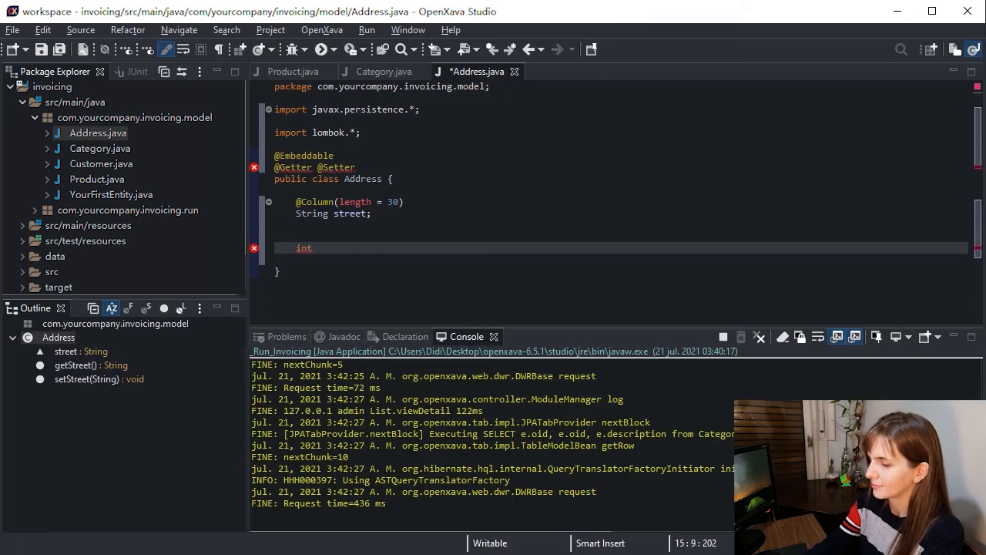
{"action": "type", "text": "zipCode;"}
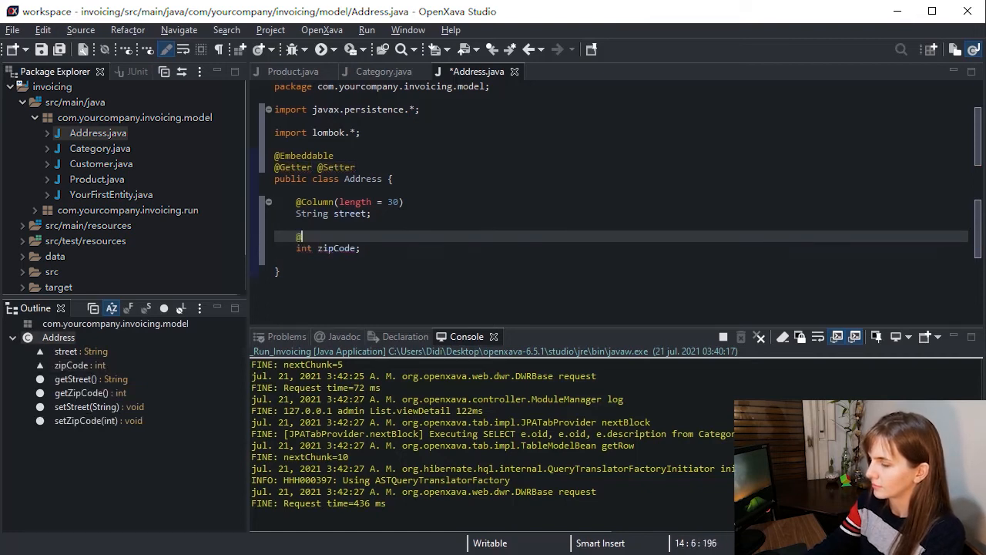
{"action": "type", "text": "@Column(length ="}
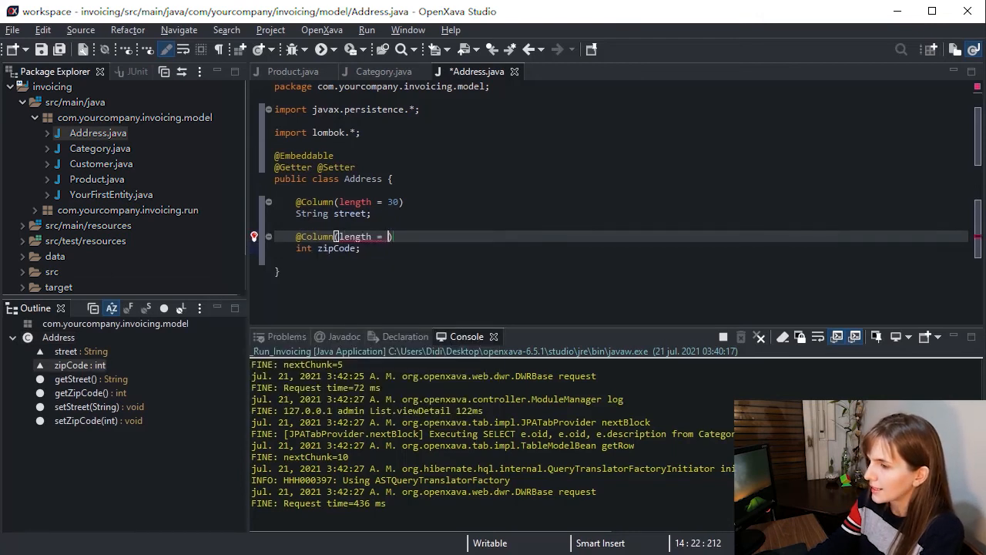
{"action": "type", "text": "5"}
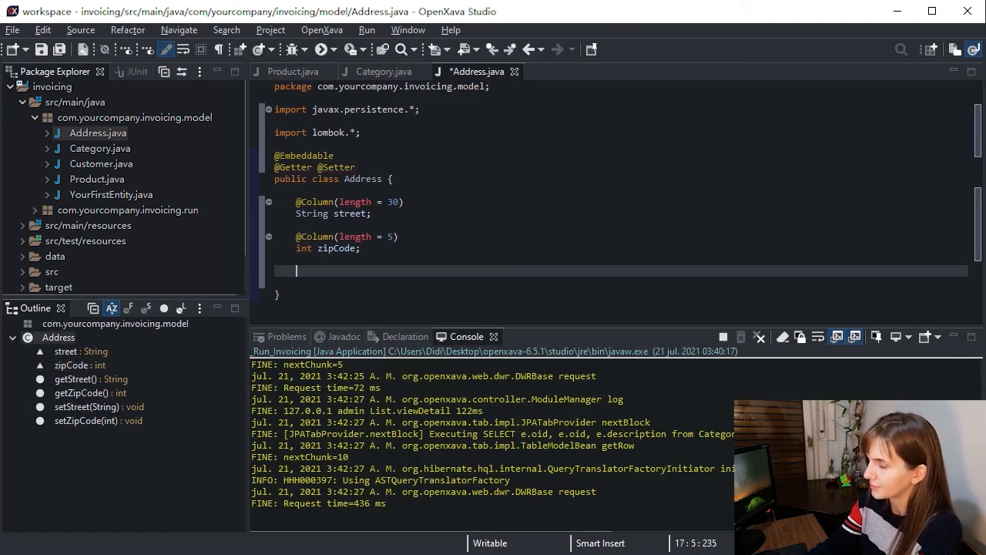
{"action": "type", "text": "String cit"}
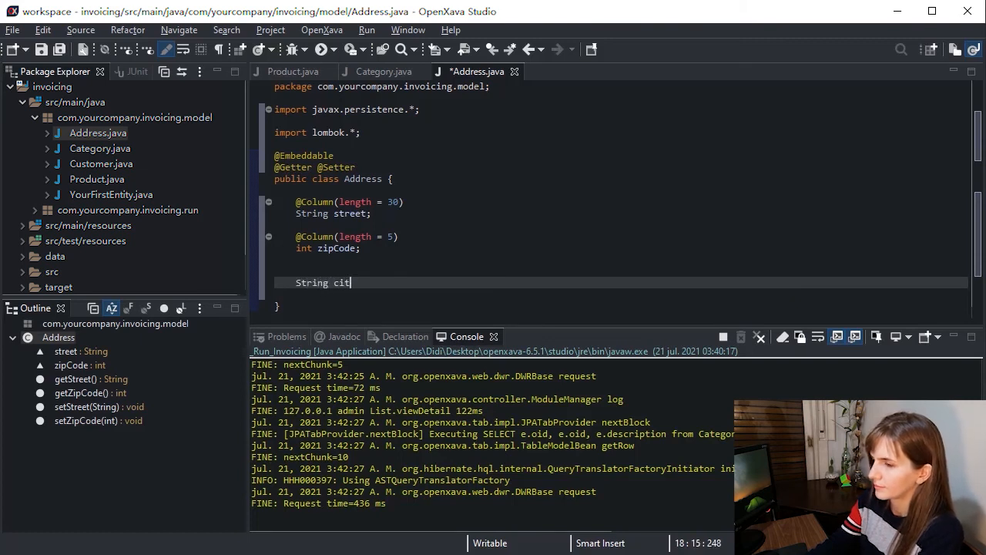
{"action": "type", "text": "y;"}
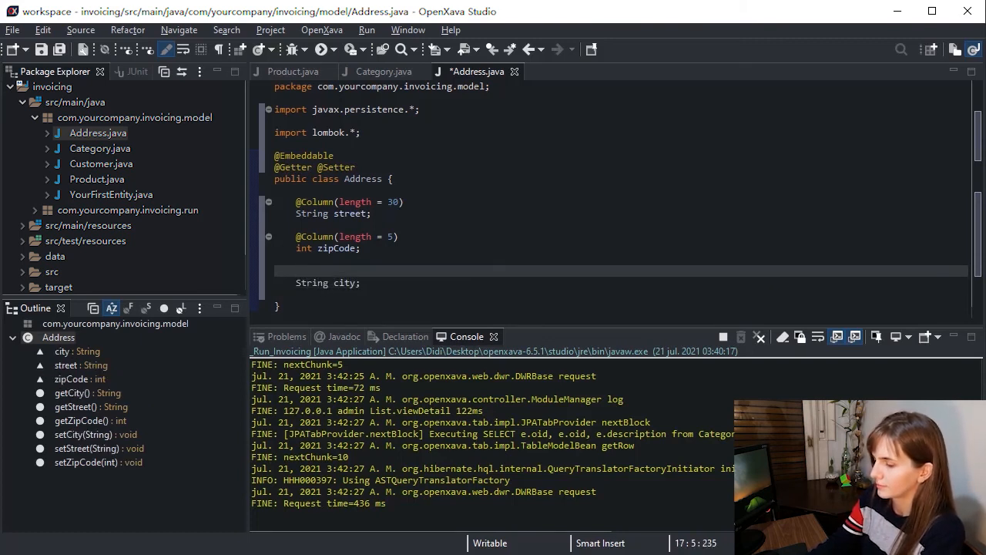
{"action": "type", "text": "@Column"}
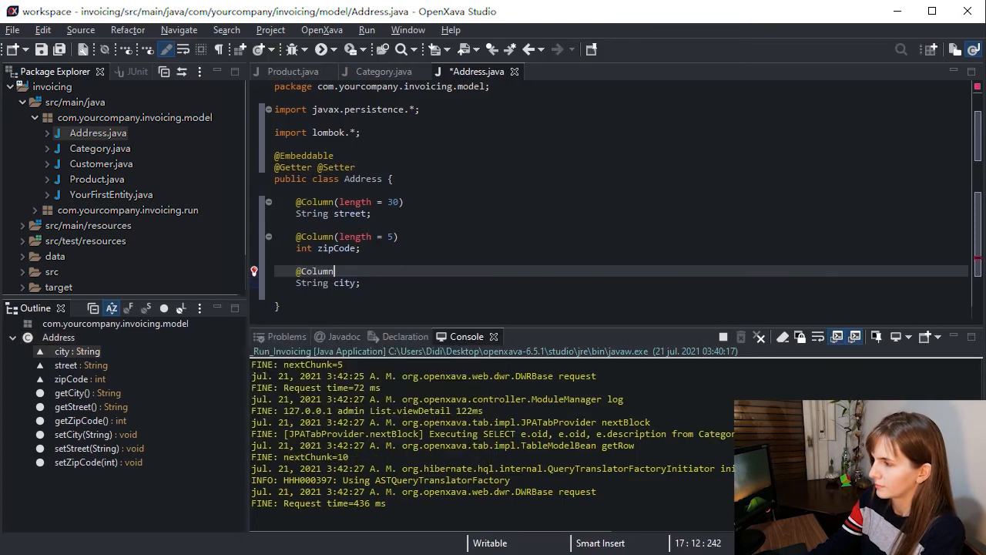
{"action": "type", "text": "(length ="}
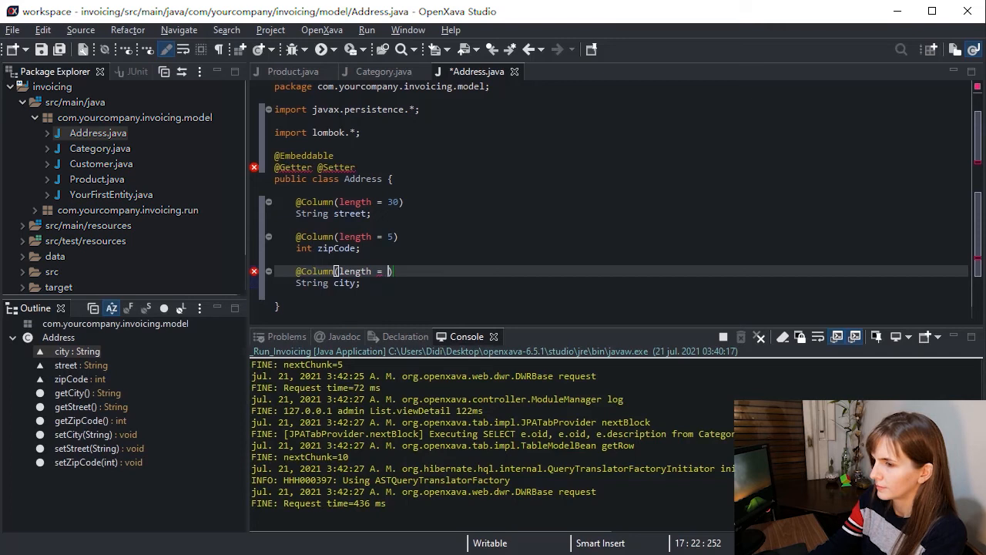
{"action": "type", "text": "20"}
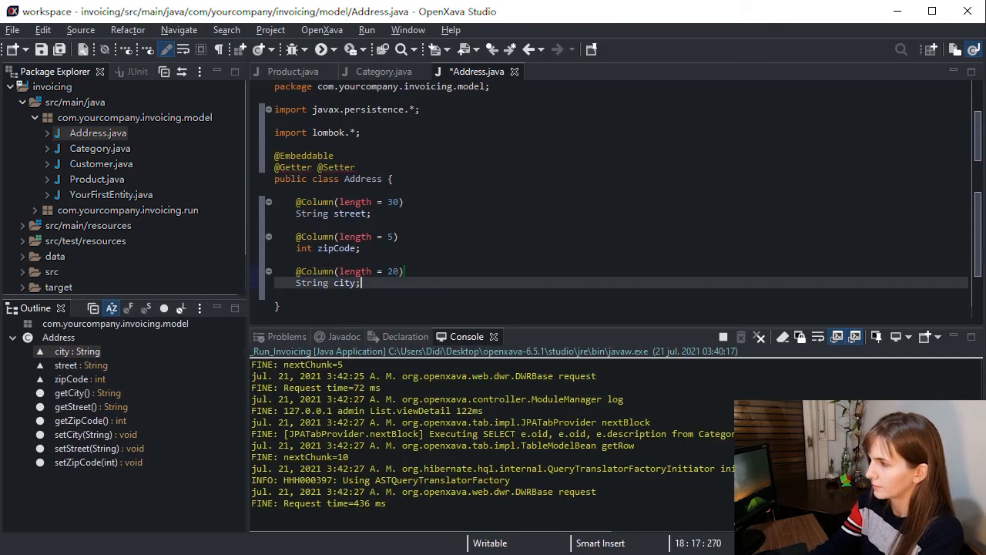
{"action": "type", "text": "String sta"}
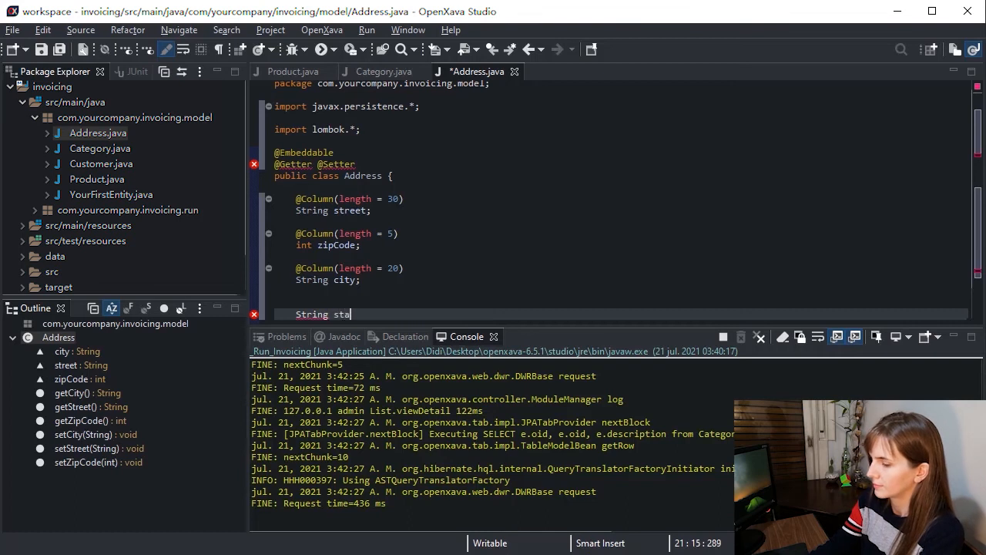
{"action": "type", "text": "te;"}
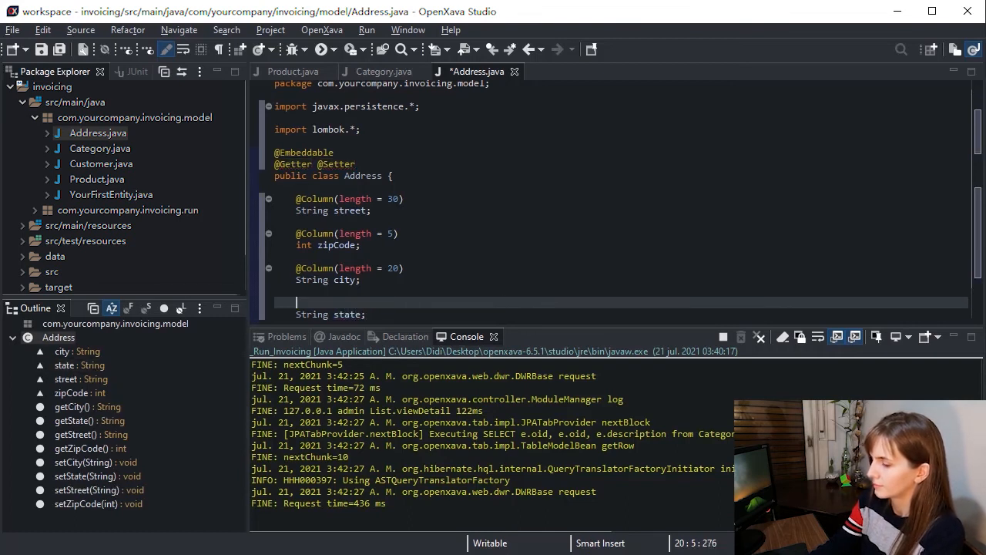
{"action": "type", "text": "@Column(length ="}
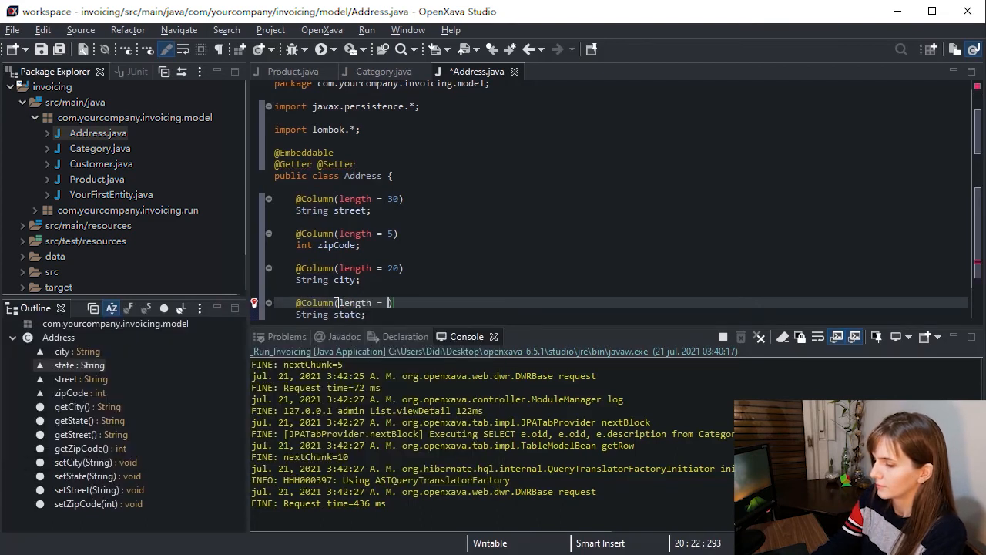
{"action": "type", "text": "30"}
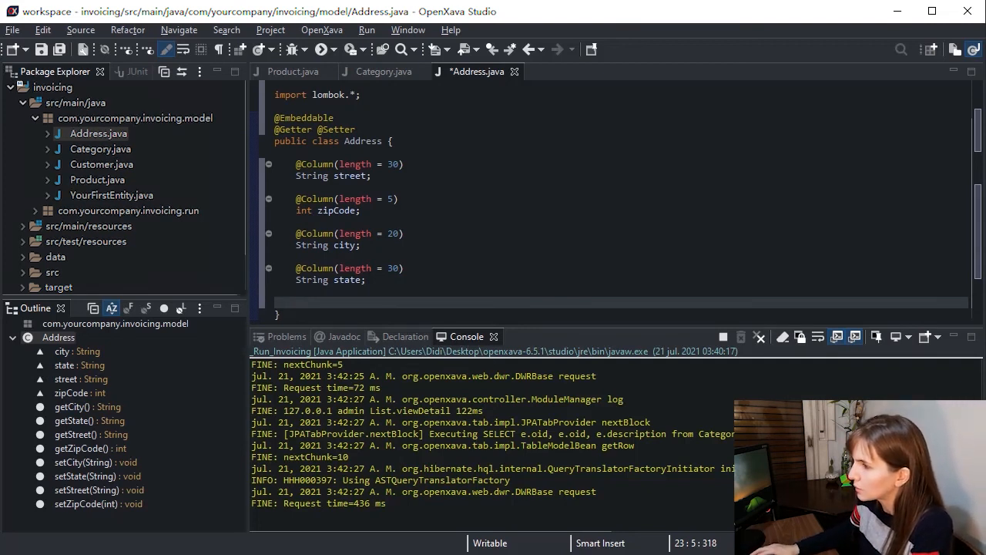
{"action": "left_click", "coordinate": [101, 163]}
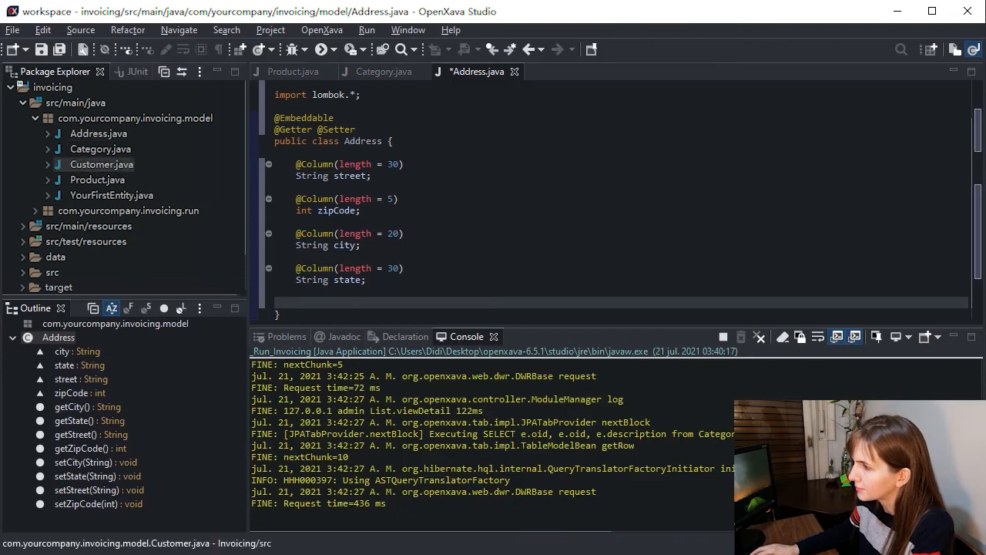
{"action": "left_click", "coordinate": [570, 70]}
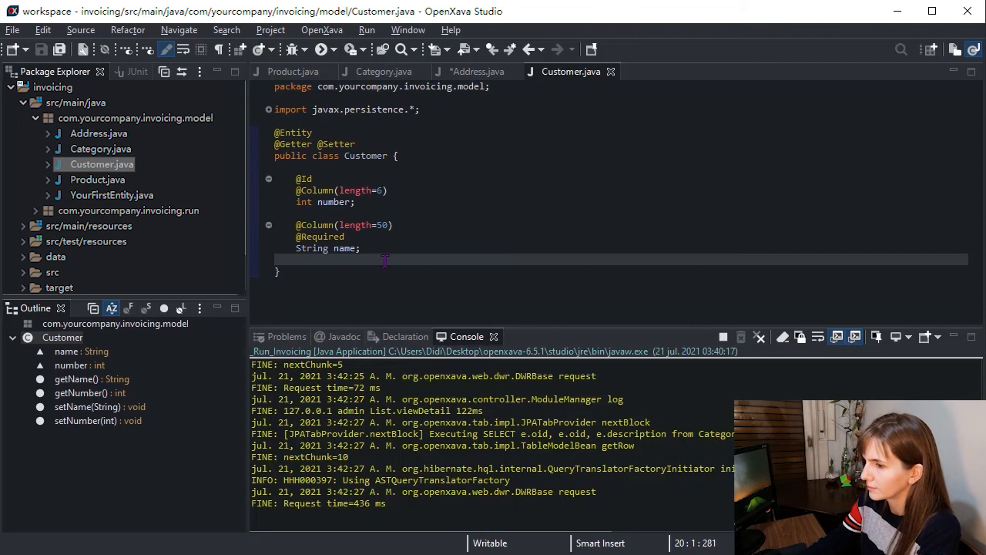
{"action": "key", "text": "Enter"}
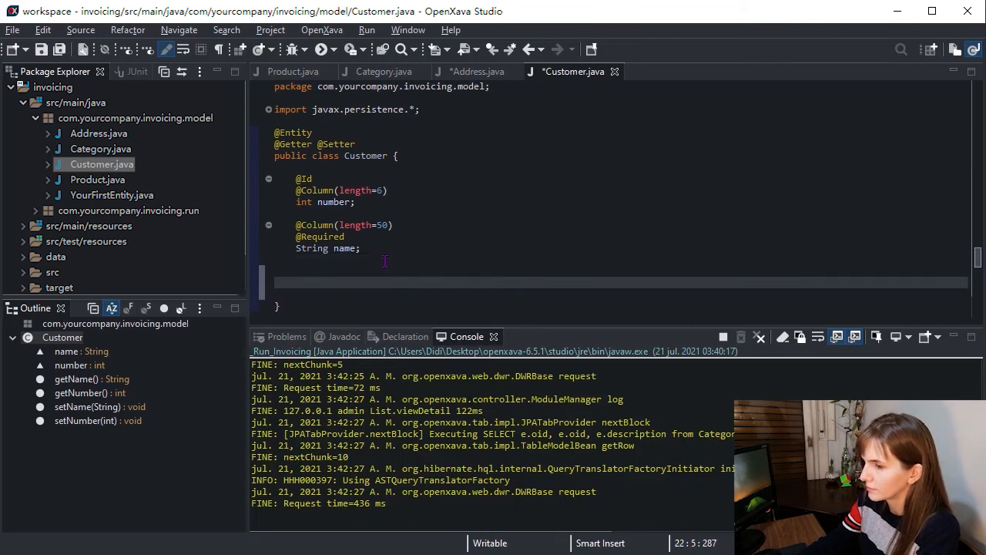
{"action": "type", "text": "Address address;"}
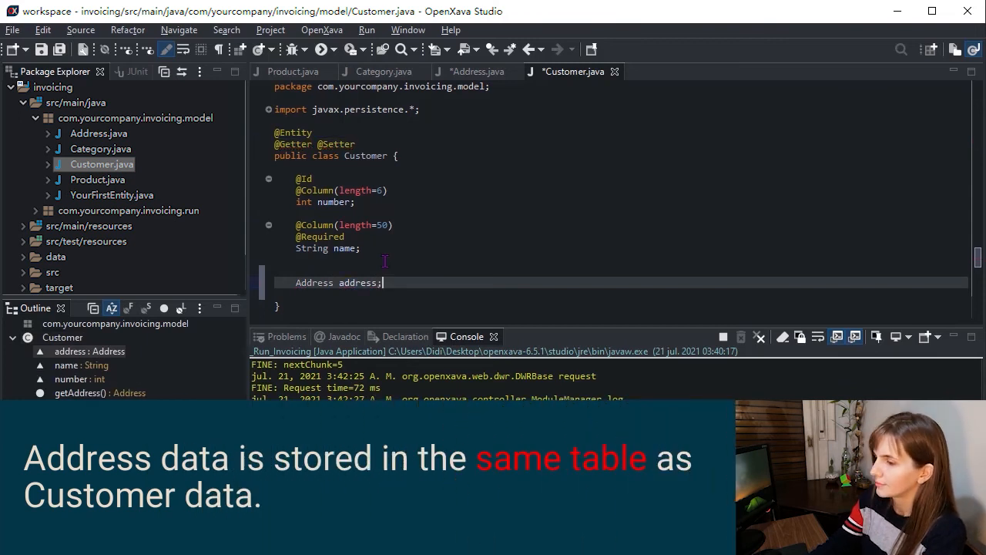
{"action": "type", "text": "@"}
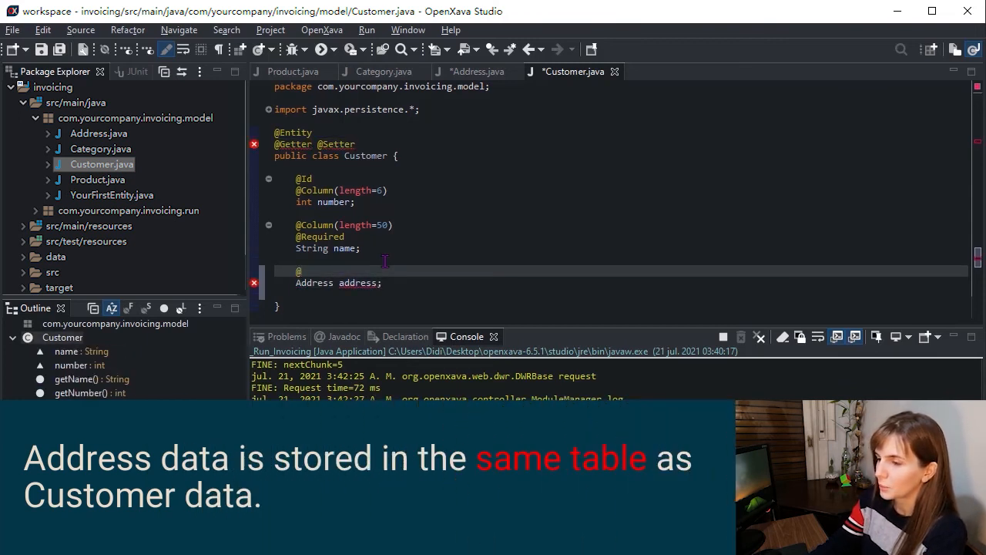
{"action": "type", "text": "@Embe"}
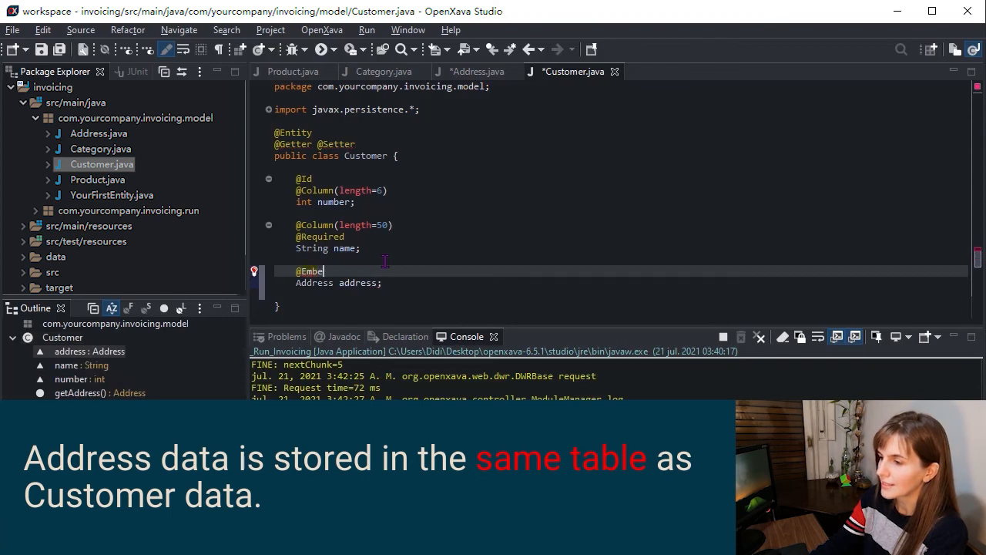
{"action": "type", "text": "dded"}
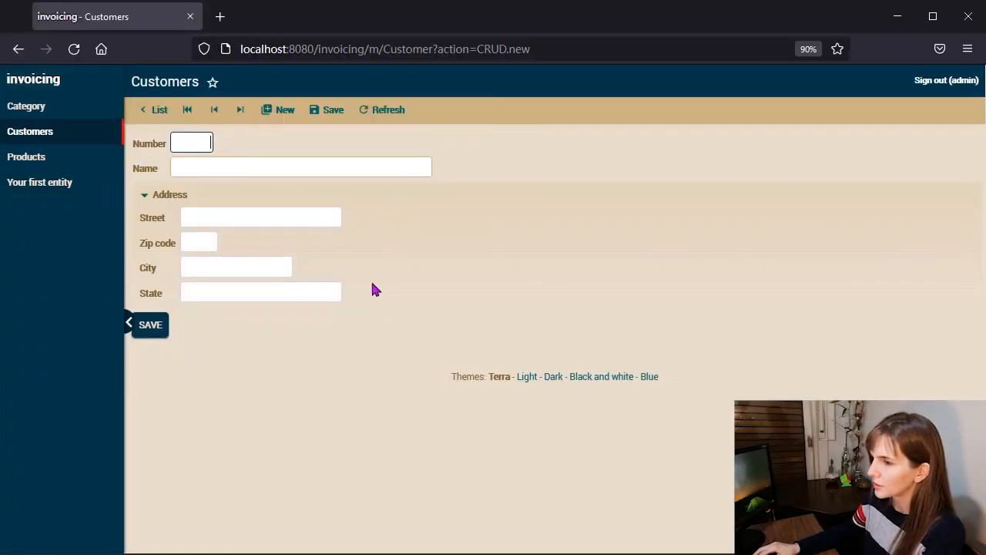
{"action": "mouse_move", "coordinate": [378, 270]}
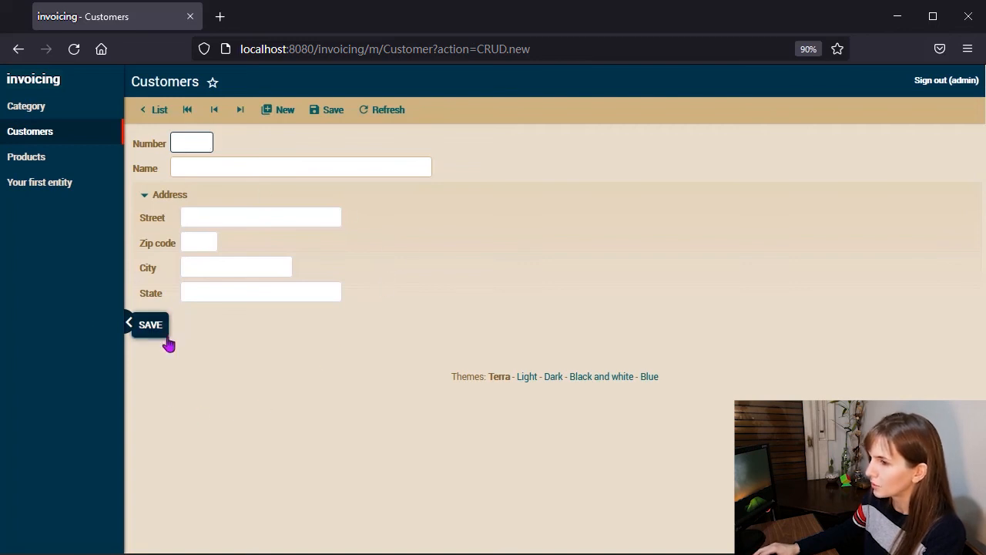
{"action": "mouse_move", "coordinate": [348, 315]}
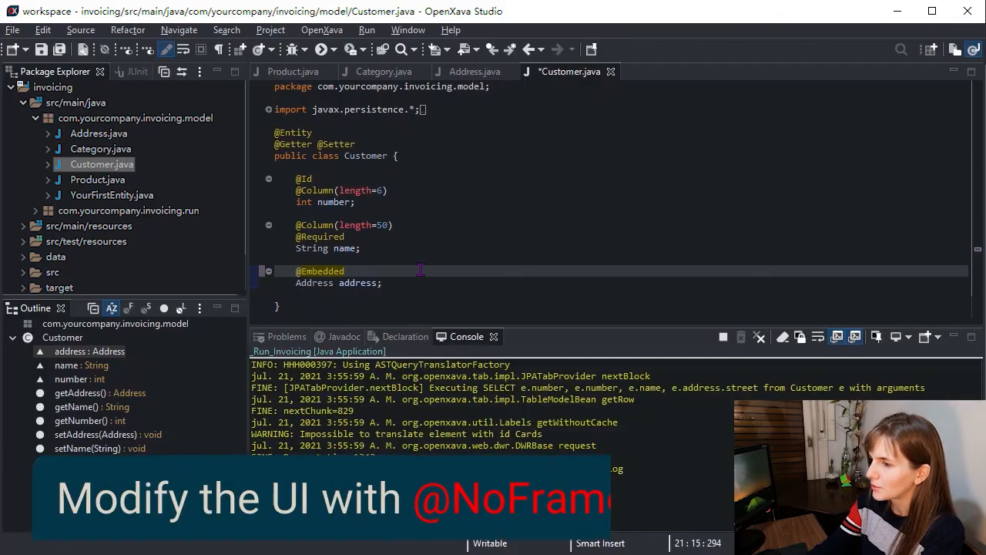
{"action": "type", "text": "@No"}
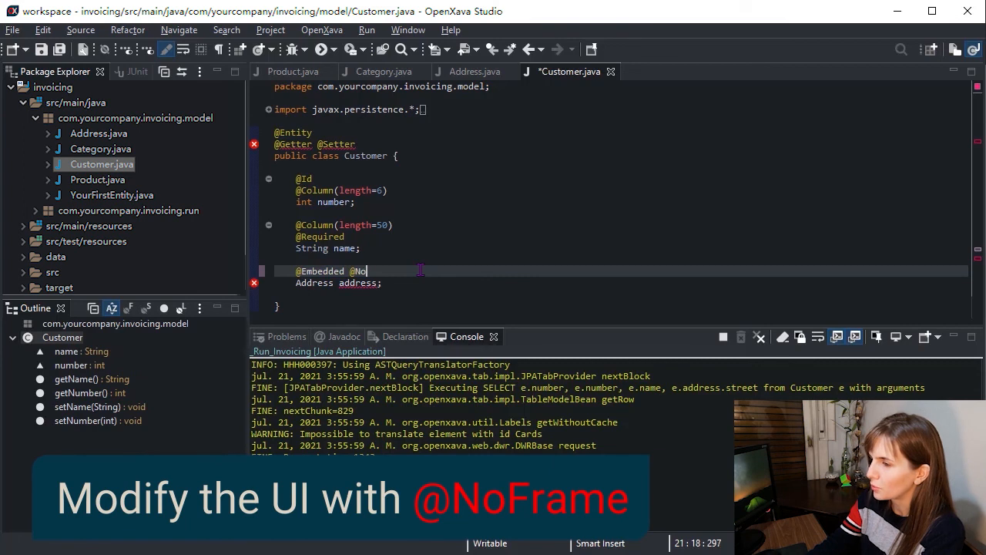
{"action": "type", "text": "Frame"}
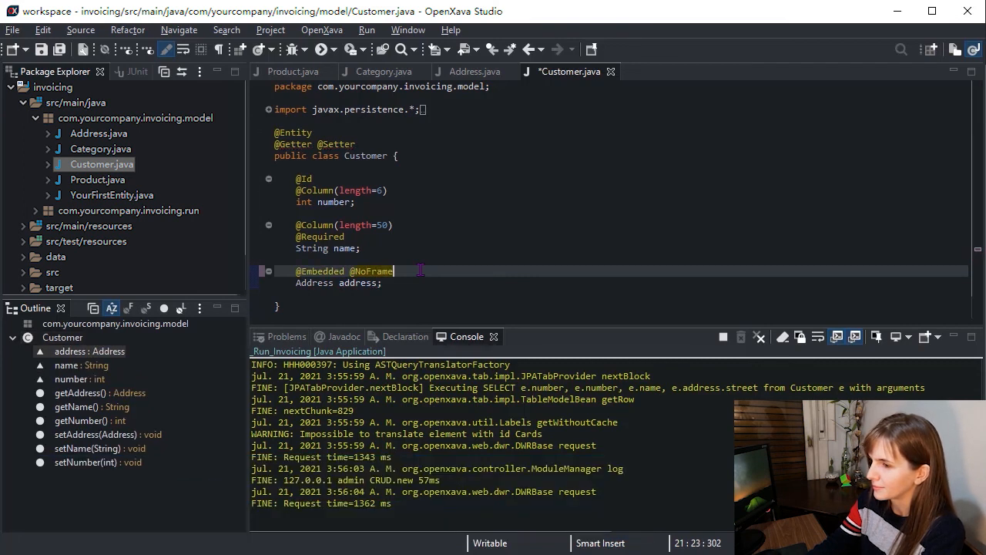
{"action": "type", "text": "\" \""}
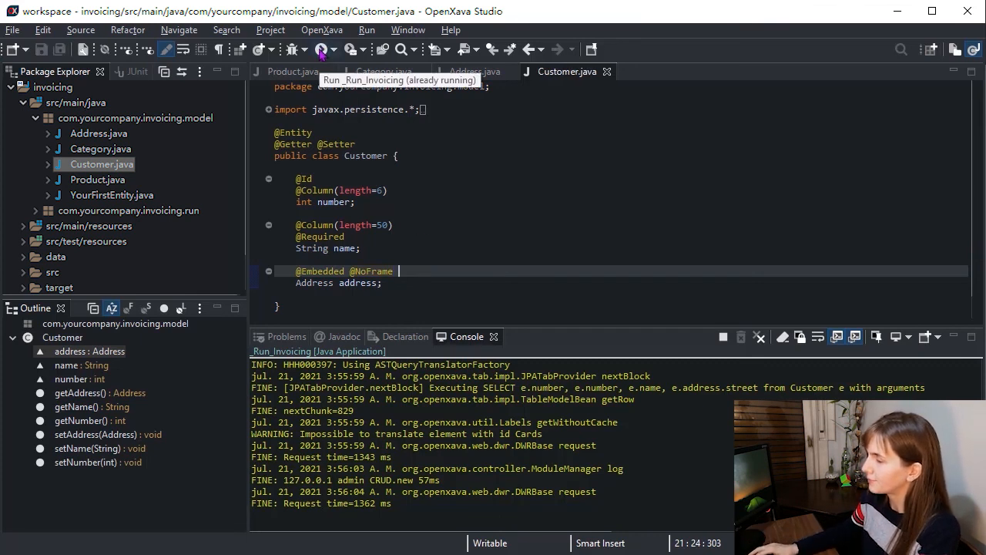
{"action": "left_click", "coordinate": [319, 49]}
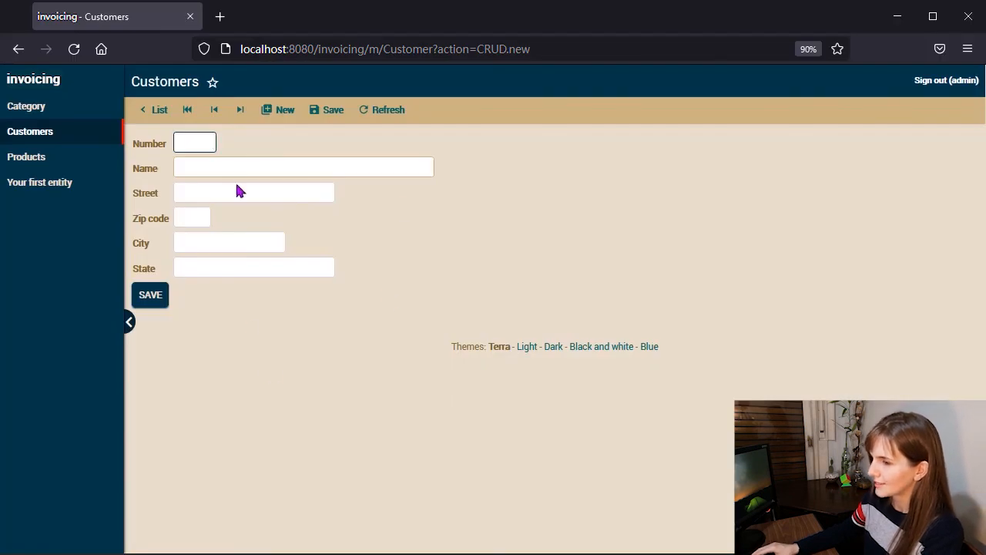
{"action": "mouse_move", "coordinate": [447, 231]}
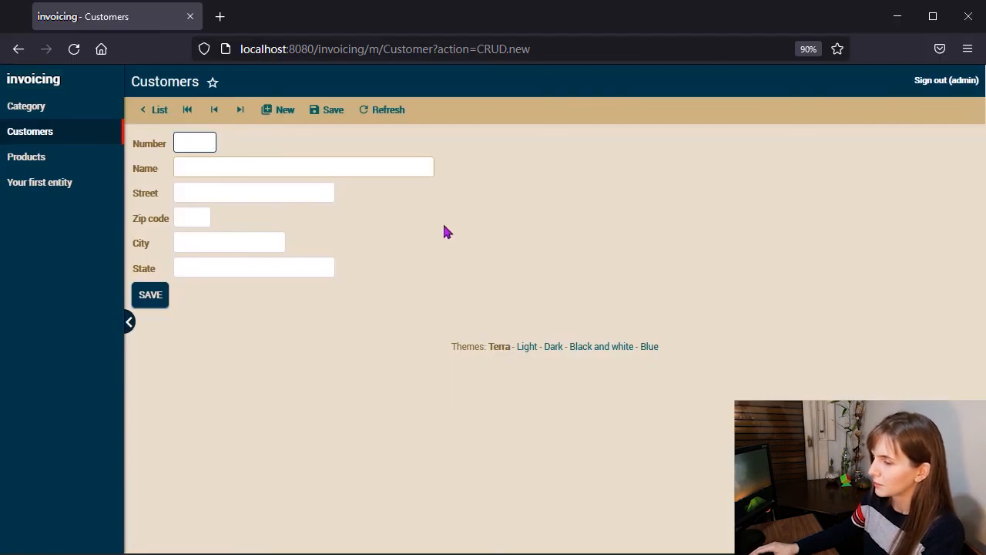
{"action": "mouse_move", "coordinate": [432, 231]}
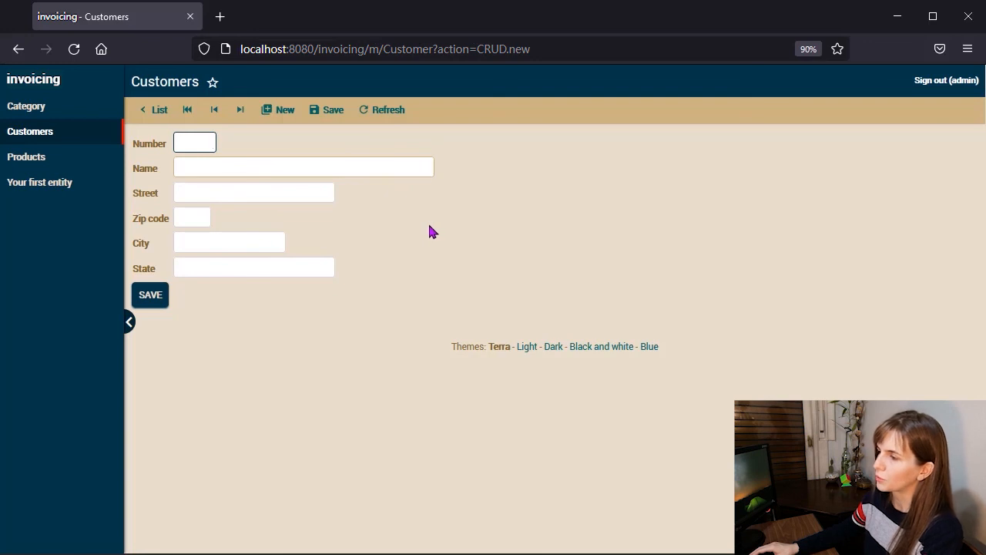